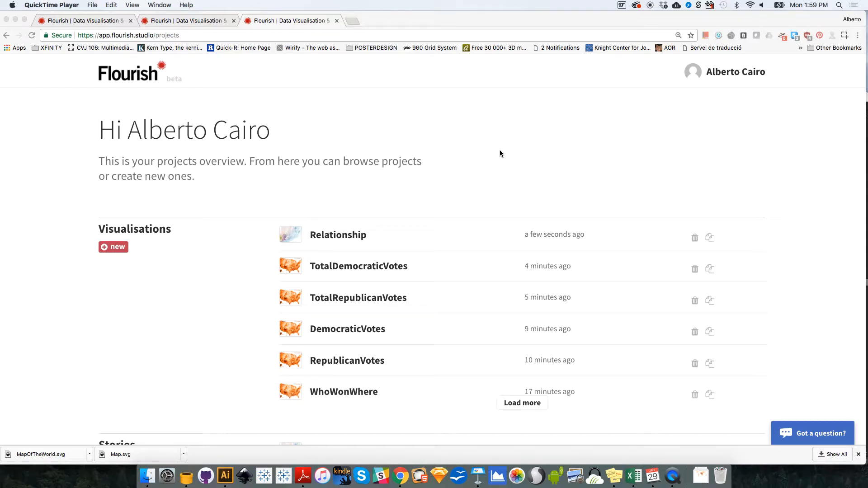
{"action": "mouse_move", "coordinate": [79, 227]}
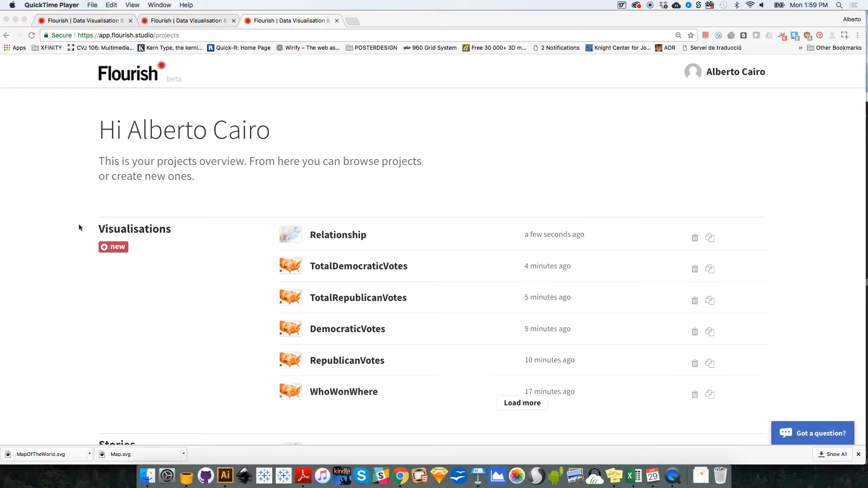
- Start a new story from the Stories section of the projects overview
{"action": "scroll", "scroll_direction": "down", "scroll_amount": 3}
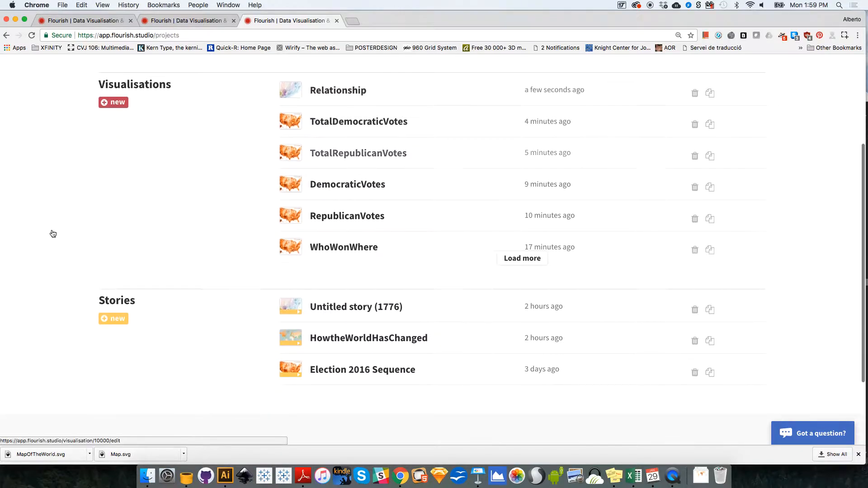
{"action": "left_click", "coordinate": [113, 319]}
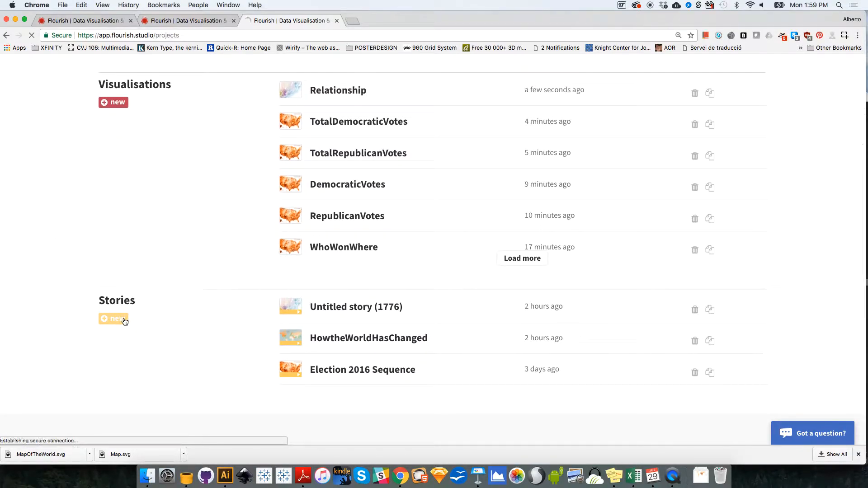
- Title the story 'PresidentialElections' and preview it at tablet width
{"action": "left_click", "coordinate": [113, 319]}
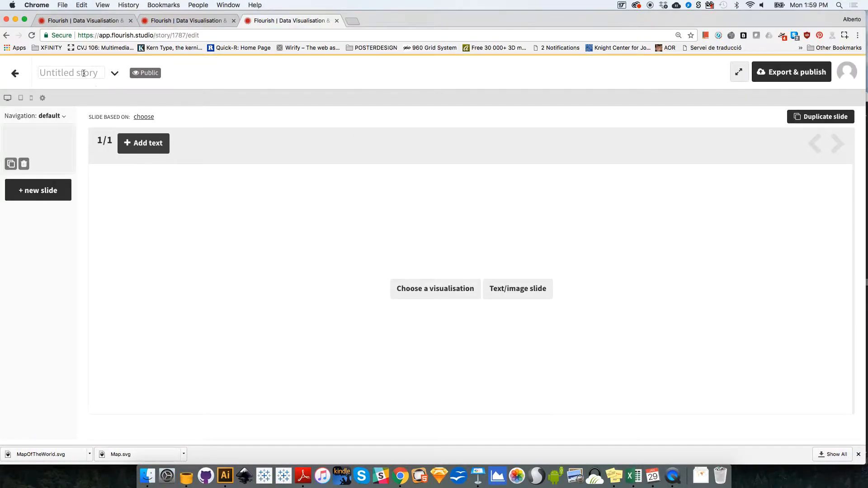
{"action": "type", "text": "Presidential"}
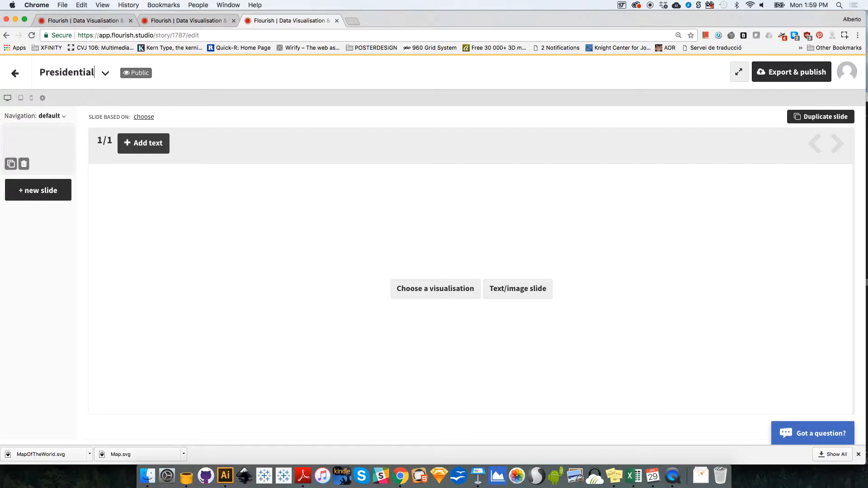
{"action": "type", "text": "Elections"}
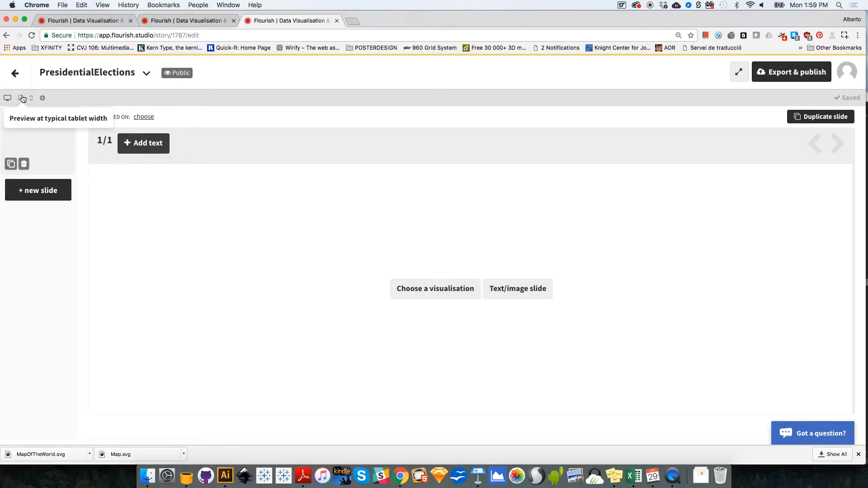
{"action": "left_click", "coordinate": [20, 98]}
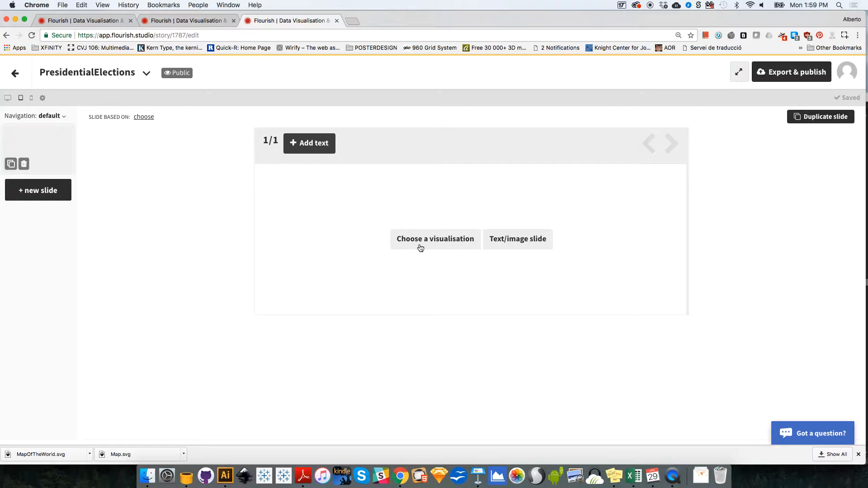
{"action": "mouse_move", "coordinate": [267, 204]}
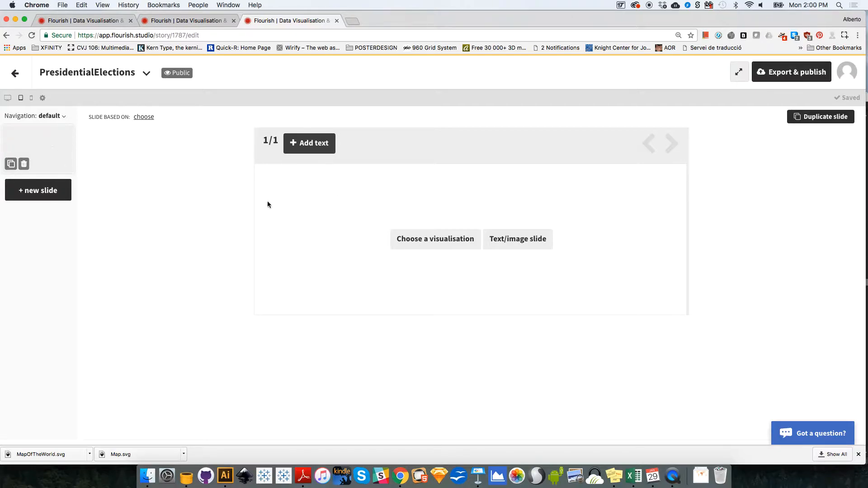
- Base slide 1 on the WhoWonWhere county map and add a second slide
{"action": "left_click", "coordinate": [435, 239]}
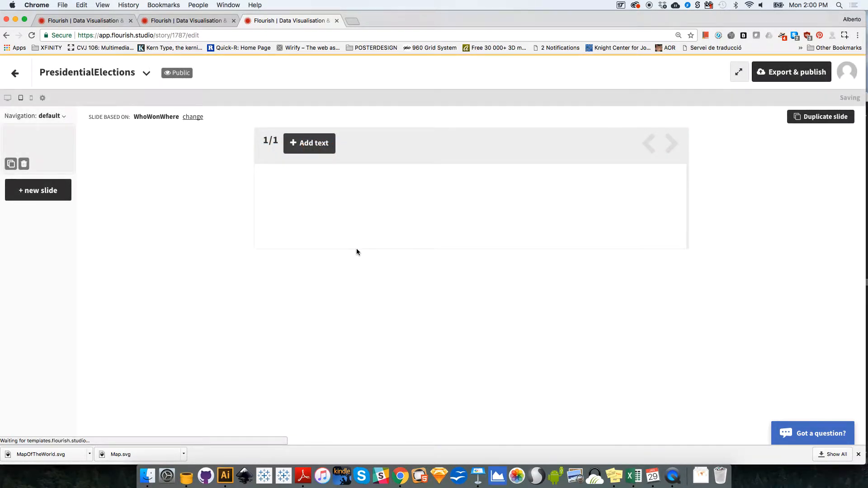
{"action": "mouse_move", "coordinate": [505, 216]}
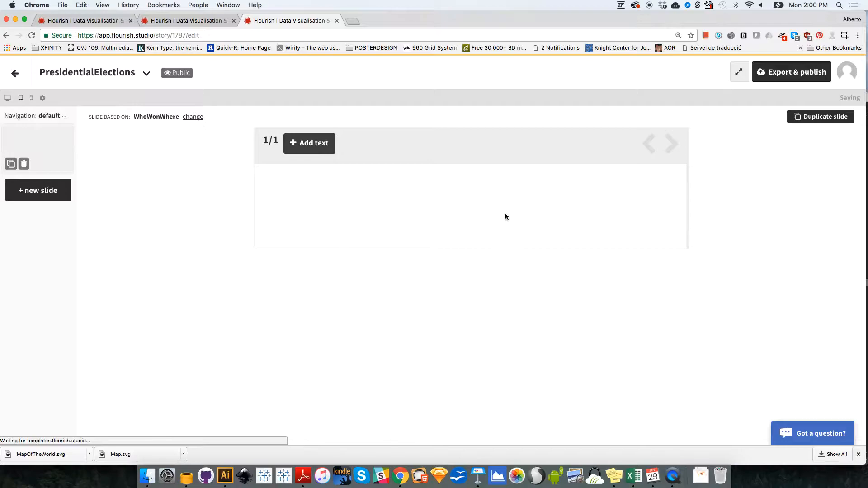
{"action": "mouse_move", "coordinate": [403, 247]}
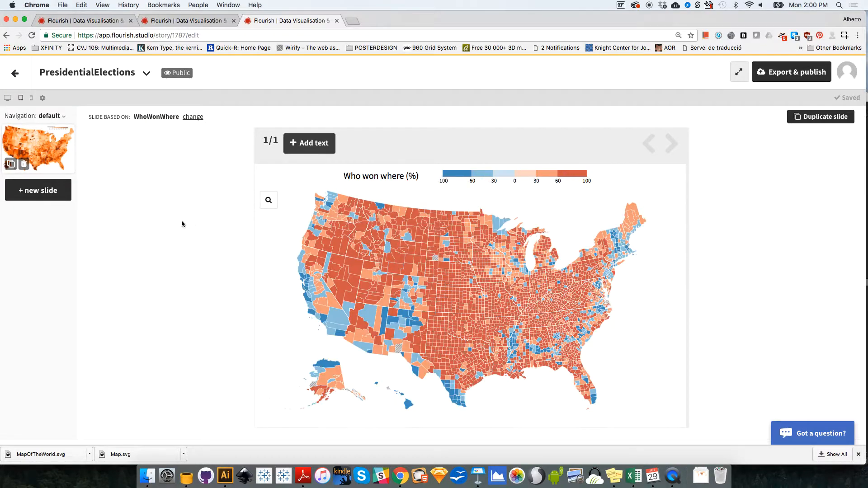
{"action": "left_click", "coordinate": [37, 190]}
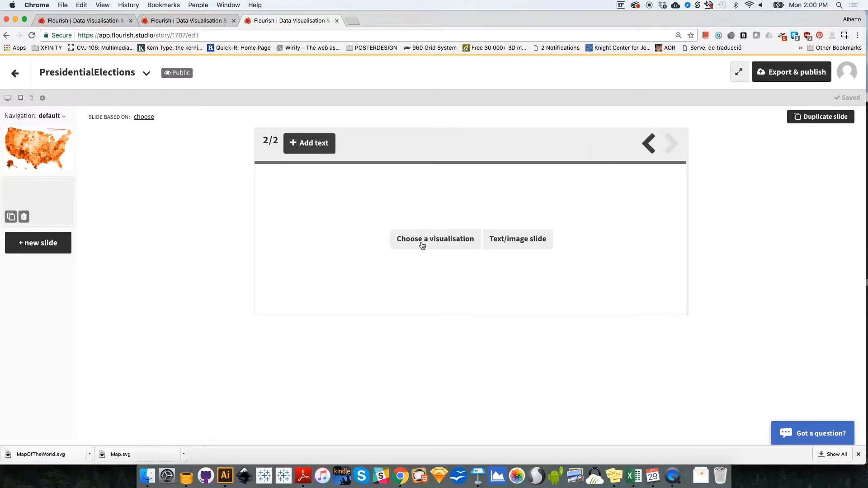
- Base slide 2 on RepublicanVotes and add a third slide
{"action": "left_click", "coordinate": [435, 238]}
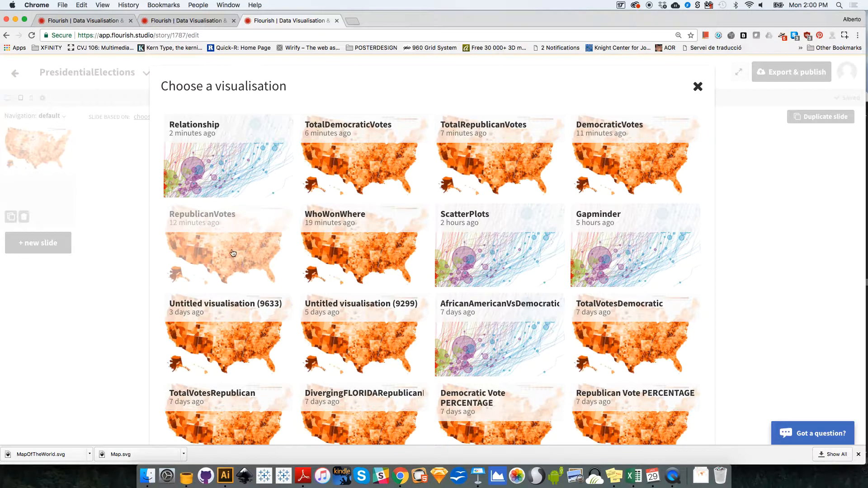
{"action": "left_click", "coordinate": [232, 253]}
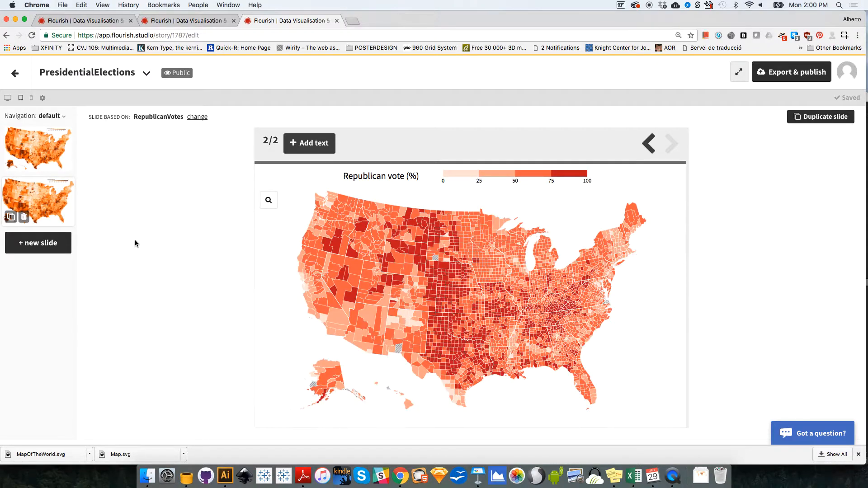
{"action": "left_click", "coordinate": [38, 243]}
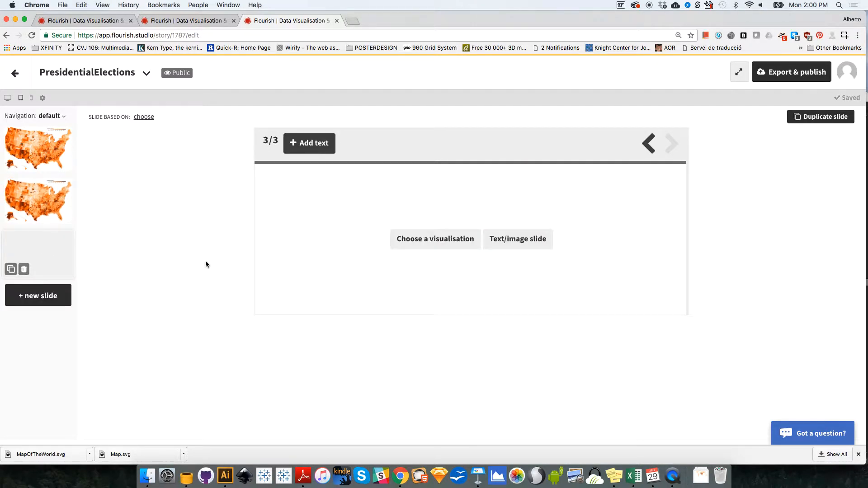
- Base slide 3 on DemocraticVotes and add a fourth slide
{"action": "left_click", "coordinate": [435, 239]}
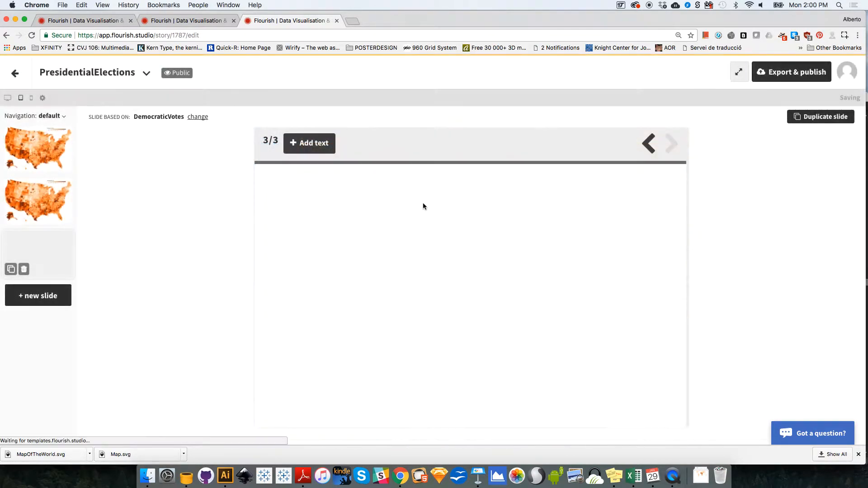
{"action": "mouse_move", "coordinate": [38, 296]}
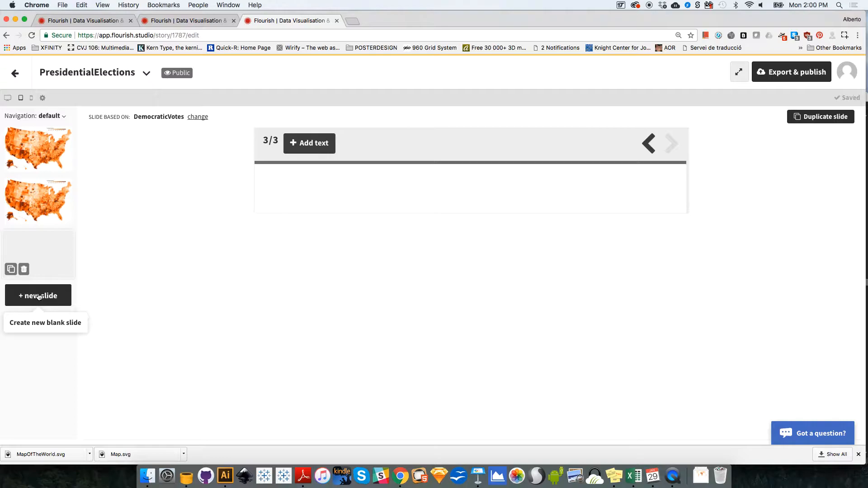
{"action": "left_click", "coordinate": [38, 295]}
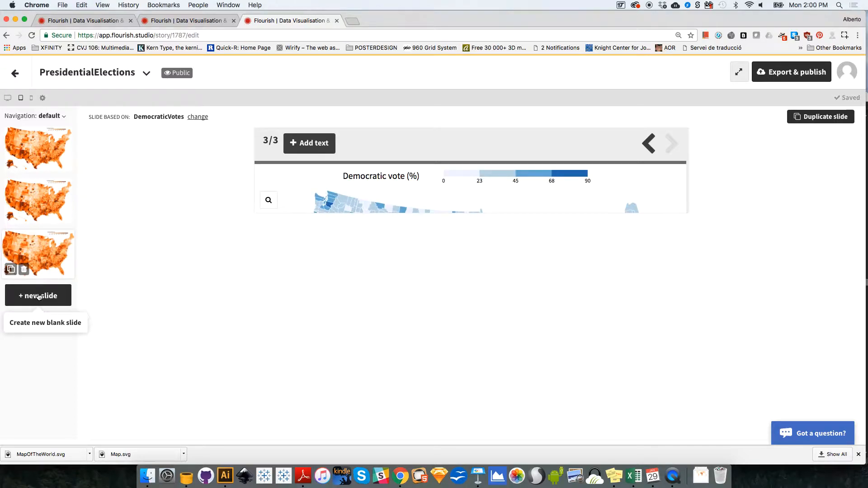
{"action": "left_click", "coordinate": [38, 295]}
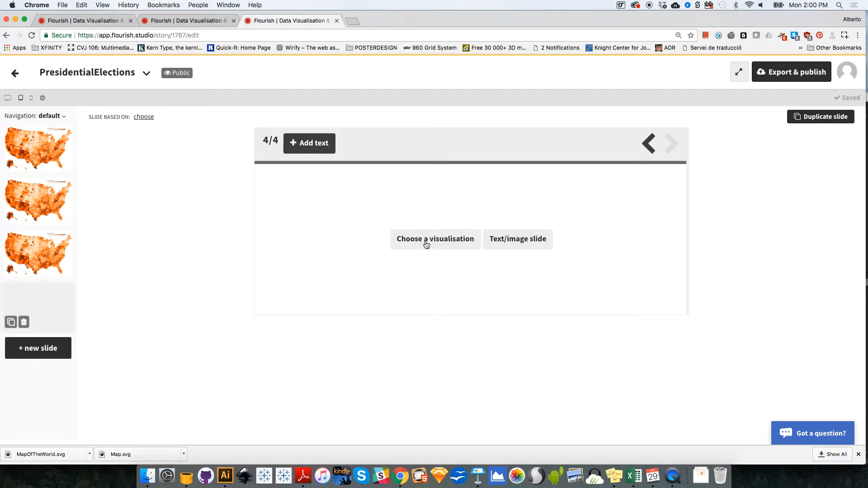
- Fill slides 4 and 5 with TotalRepublicanVotes and TotalDemocraticVotes, and start slide 6 on Relationship
{"action": "left_click", "coordinate": [435, 238]}
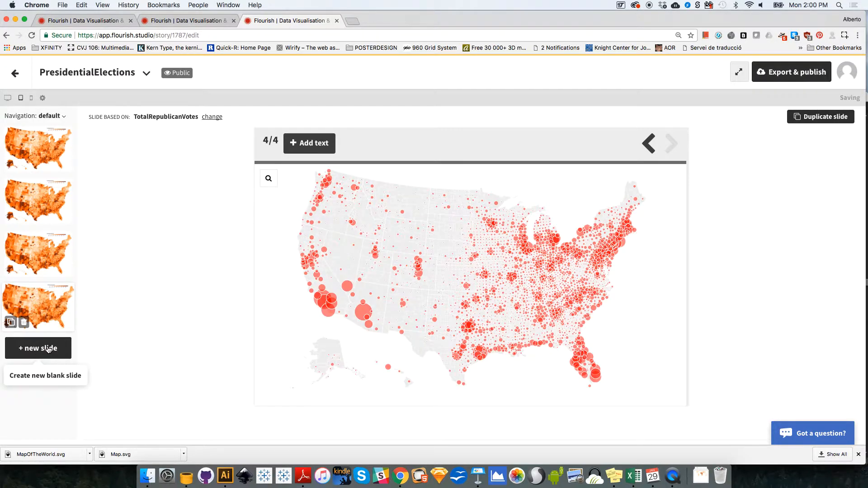
{"action": "left_click", "coordinate": [212, 116]}
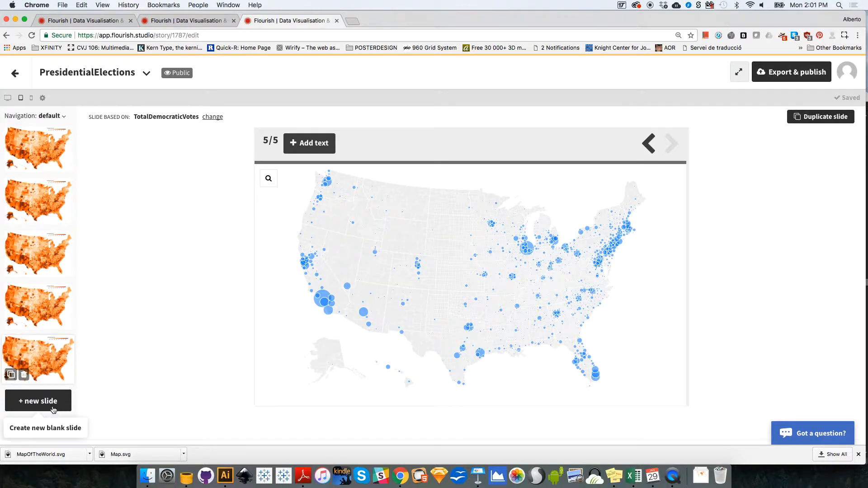
{"action": "left_click", "coordinate": [37, 401]}
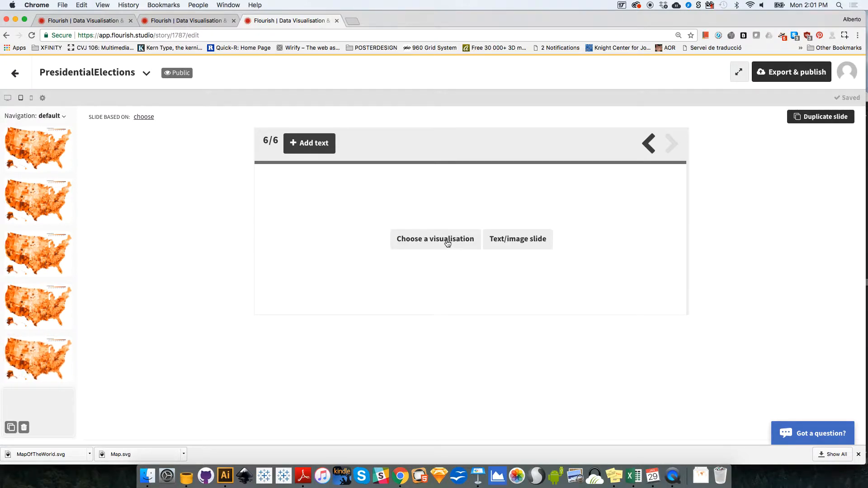
{"action": "left_click", "coordinate": [435, 239]}
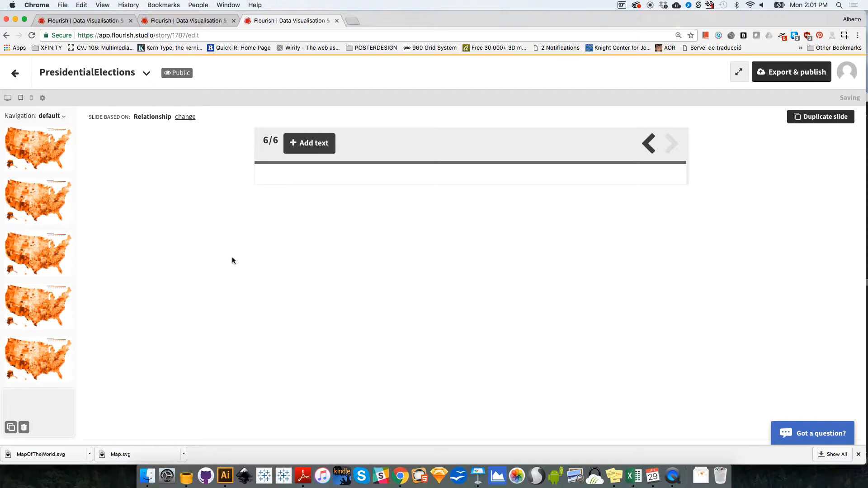
{"action": "mouse_move", "coordinate": [74, 149]}
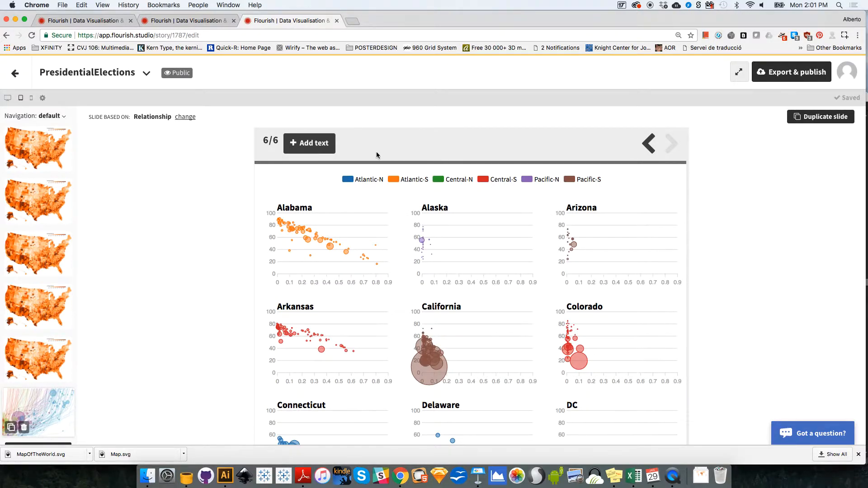
{"action": "mouse_move", "coordinate": [309, 143]}
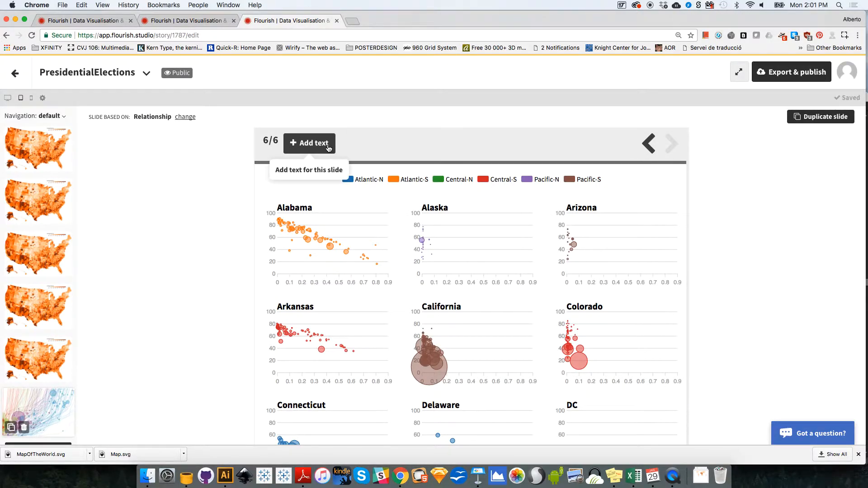
- Discard the mistyped text, caption slide 1 'WHO WON WHERE', and move to slide 2
{"action": "type", "text": "fds"}
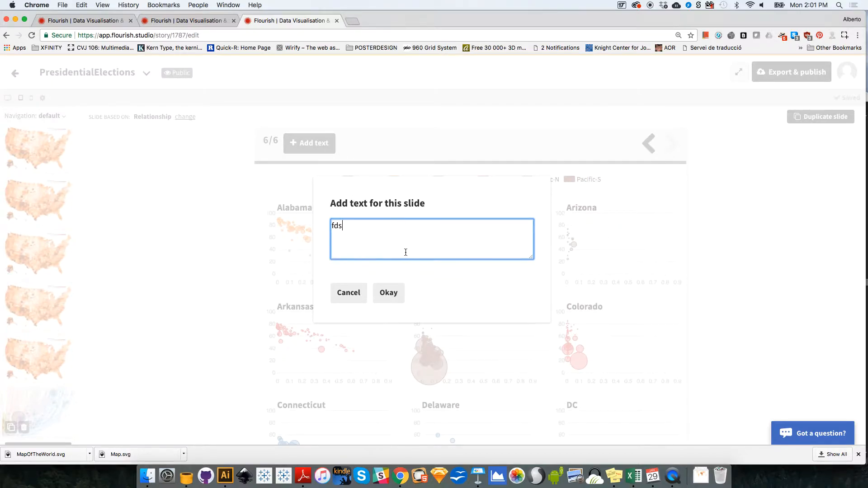
{"action": "left_click", "coordinate": [388, 292]}
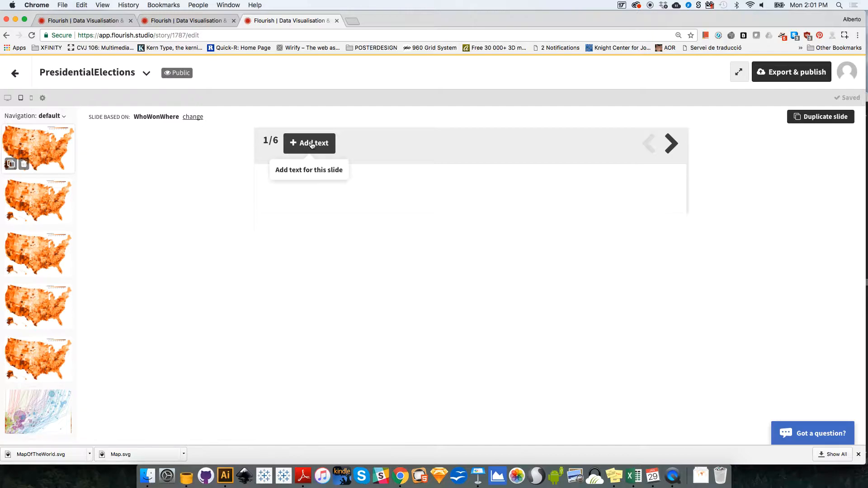
{"action": "left_click", "coordinate": [309, 143]}
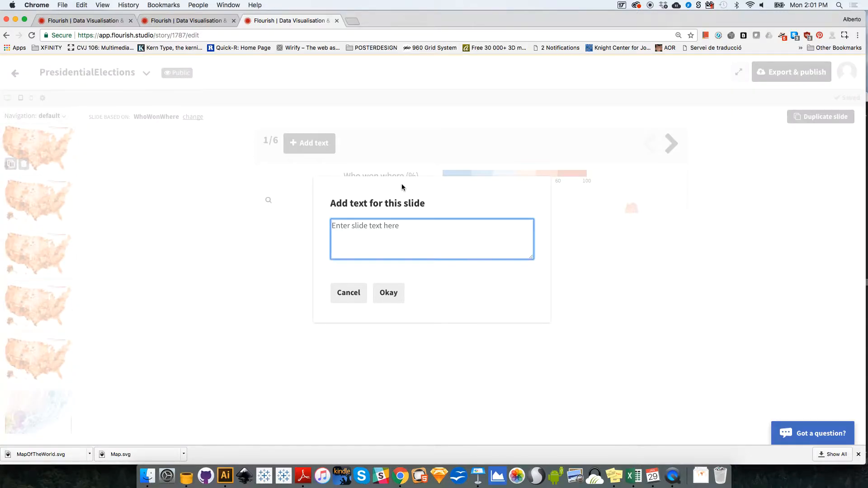
{"action": "type", "text": "WHO W"}
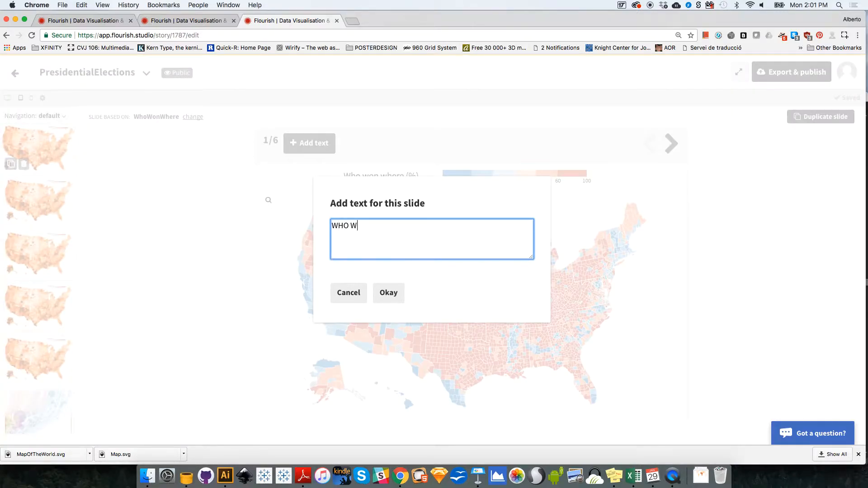
{"action": "type", "text": "ON WHER"}
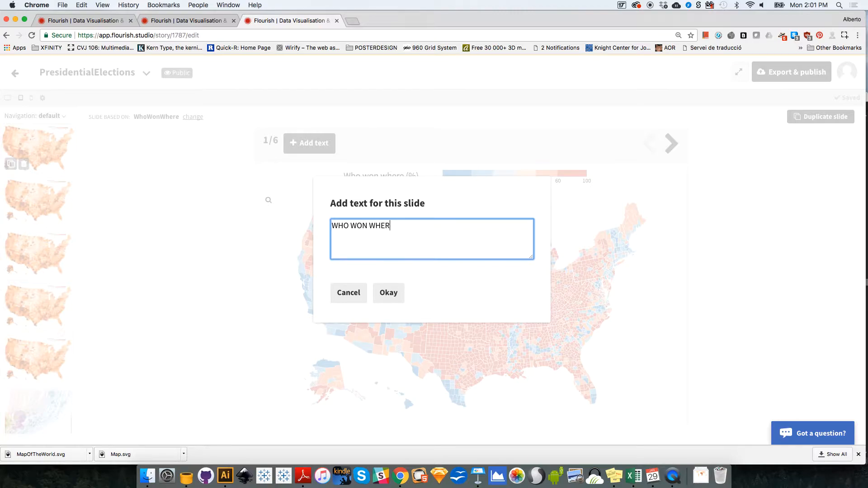
{"action": "left_click", "coordinate": [388, 292]}
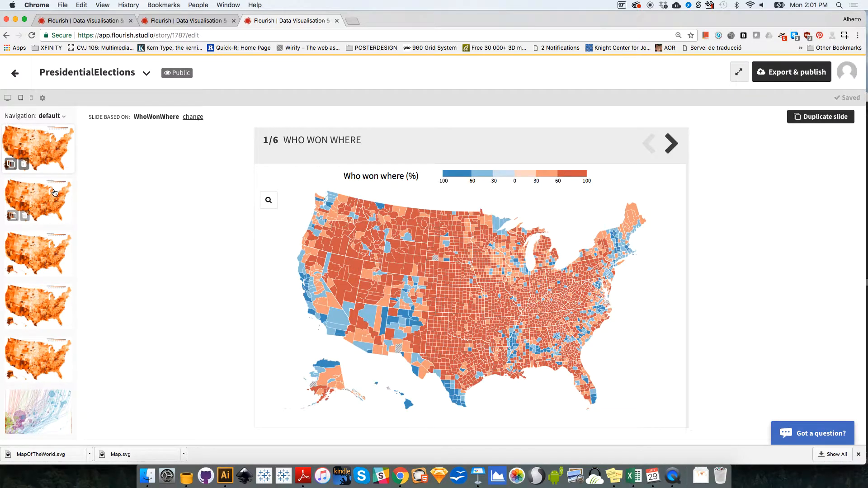
{"action": "left_click", "coordinate": [669, 143]}
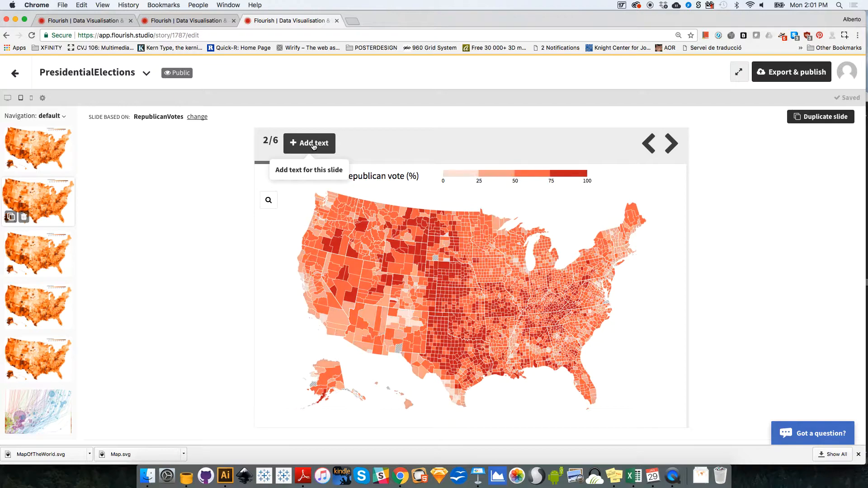
- Caption slide 2 'THE REPUBLICAN CANDIDATE WON IN MORE COUNTIES'
{"action": "left_click", "coordinate": [309, 143]}
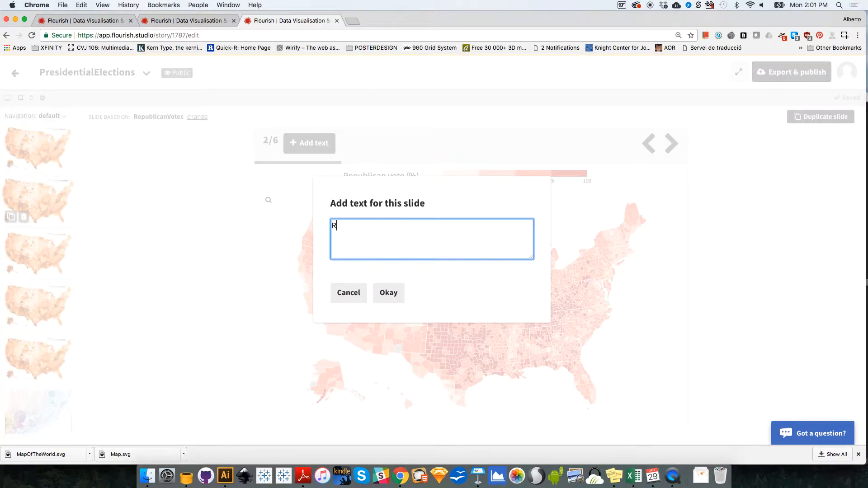
{"action": "type", "text": "EPUBLICAN"}
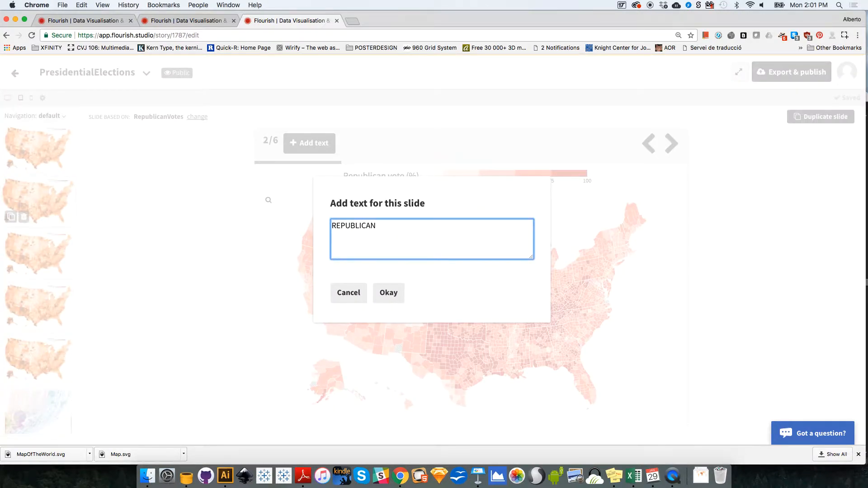
{"action": "type", "text": "THE REPUBLICAN C"}
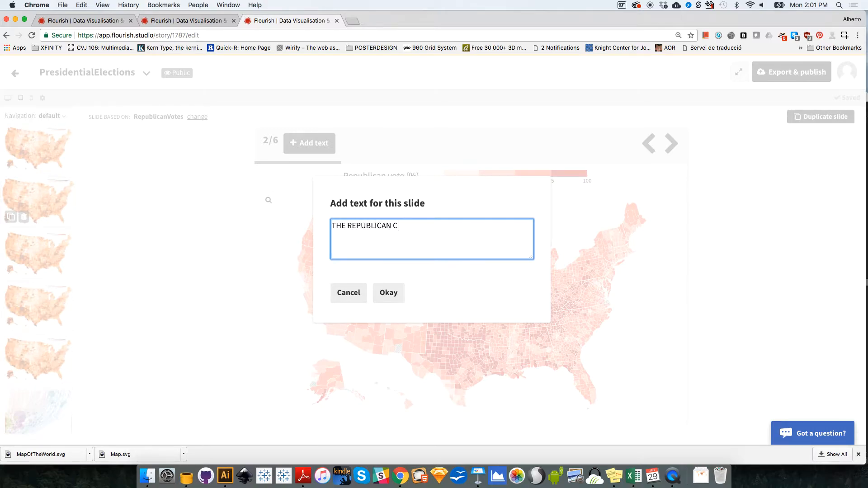
{"action": "type", "text": "ANDIDATE WON"}
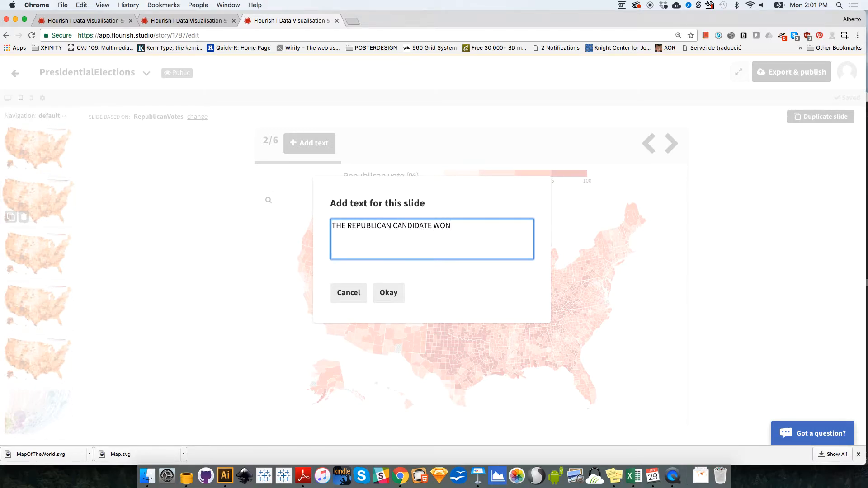
{"action": "type", "text": "IN MORE"}
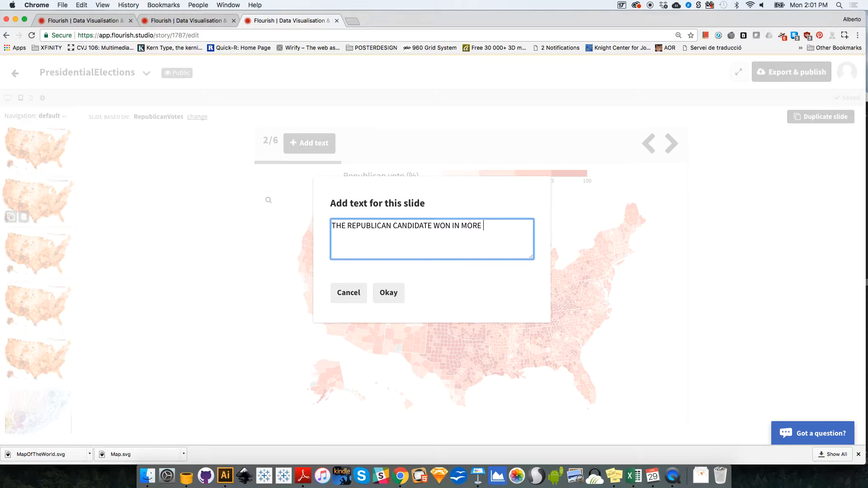
{"action": "type", "text": "COUNTIES"}
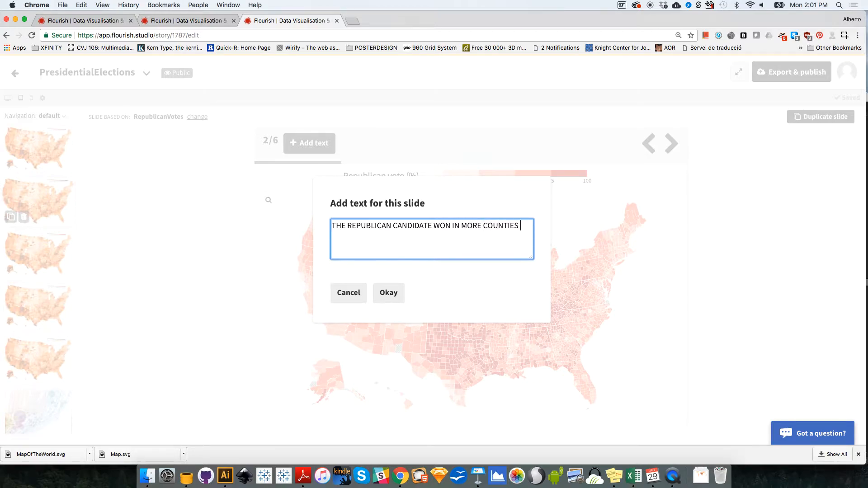
{"action": "mouse_move", "coordinate": [420, 264]}
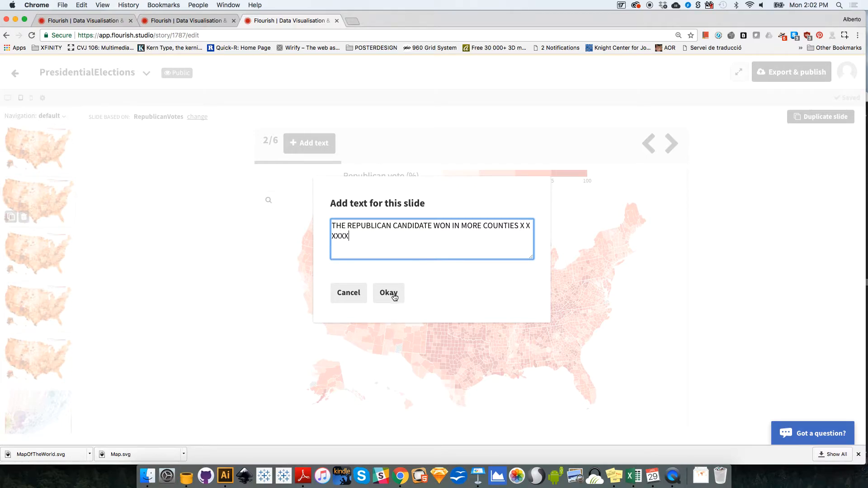
{"action": "left_click", "coordinate": [388, 293]}
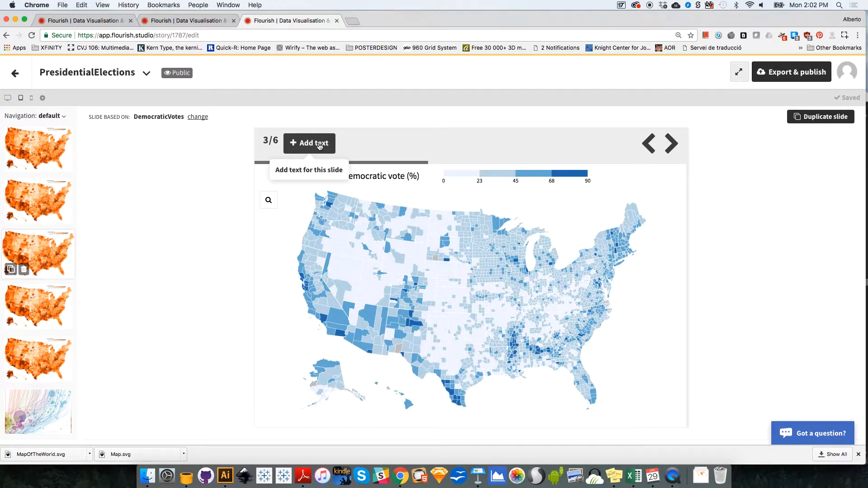
- Caption the Democratic vote slide 'FEWER COUNTIES X X X X X'
{"action": "left_click", "coordinate": [309, 143]}
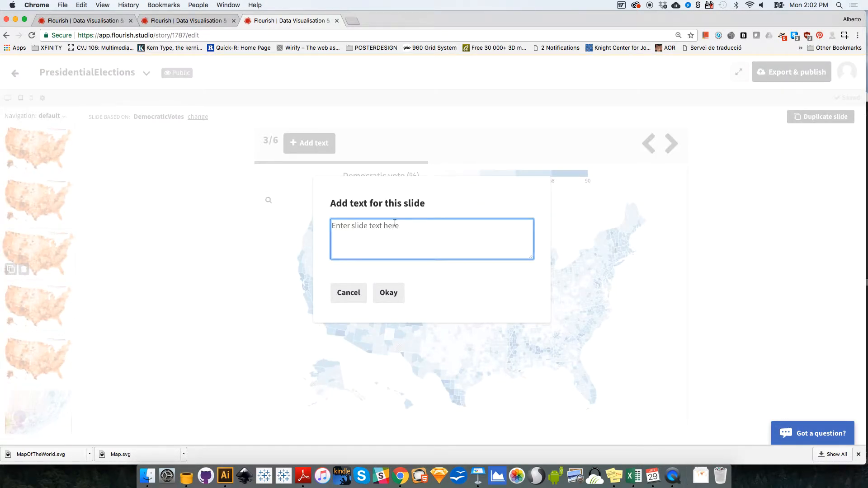
{"action": "type", "text": "D"}
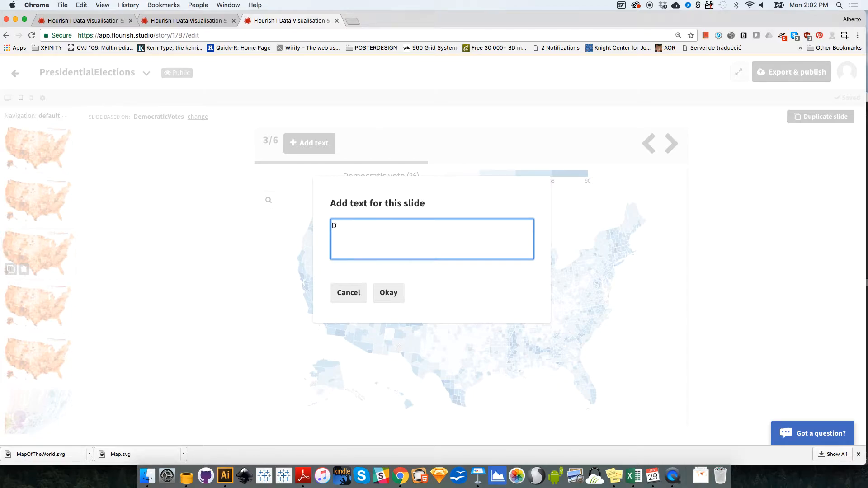
{"action": "type", "text": "FEWER COUNTIES X X X X X"}
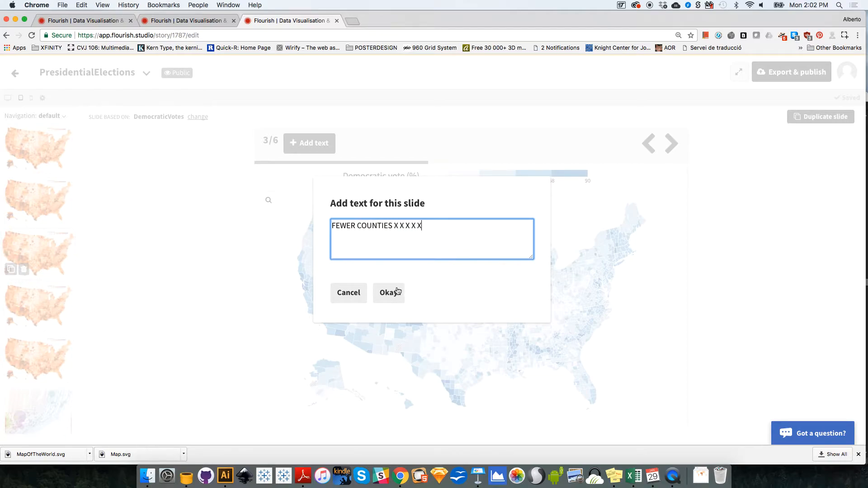
{"action": "left_click", "coordinate": [388, 292]}
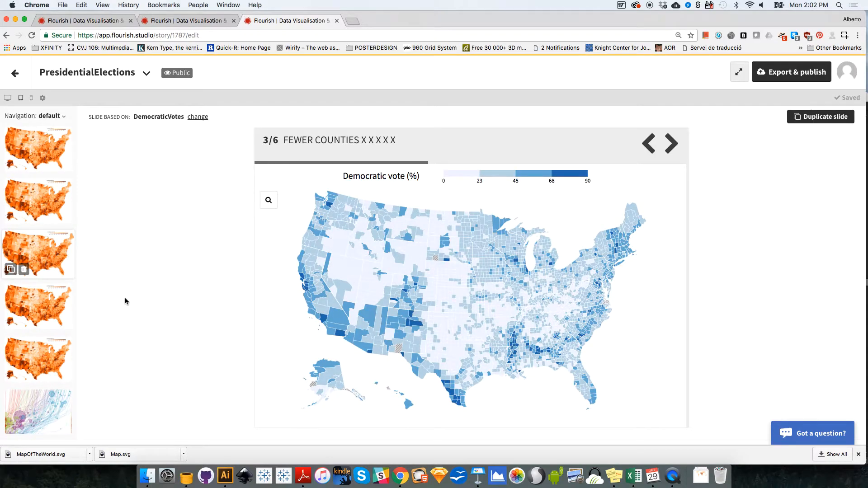
- Return to slide 1 and step forward through slides 2, 3 and 4
{"action": "left_click", "coordinate": [38, 304]}
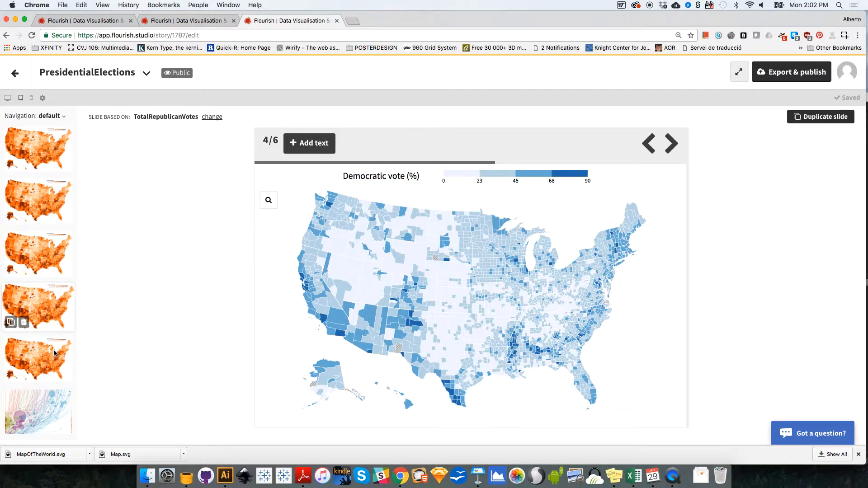
{"action": "left_click", "coordinate": [38, 147]}
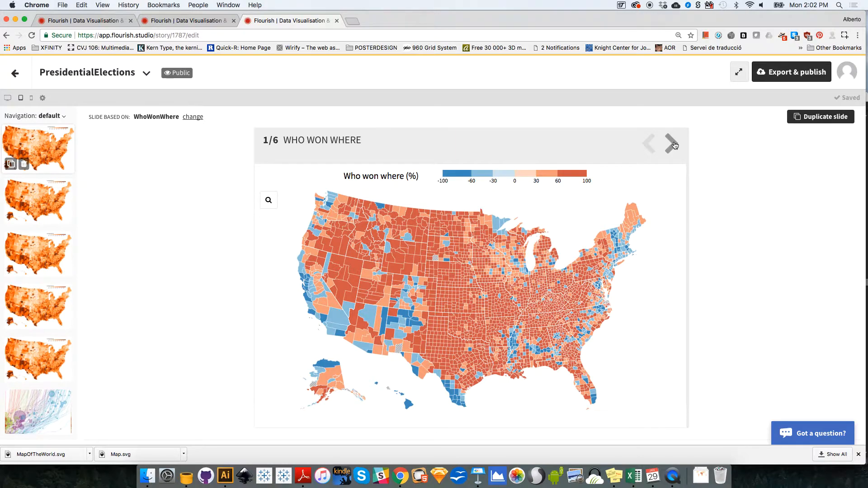
{"action": "left_click", "coordinate": [674, 143]}
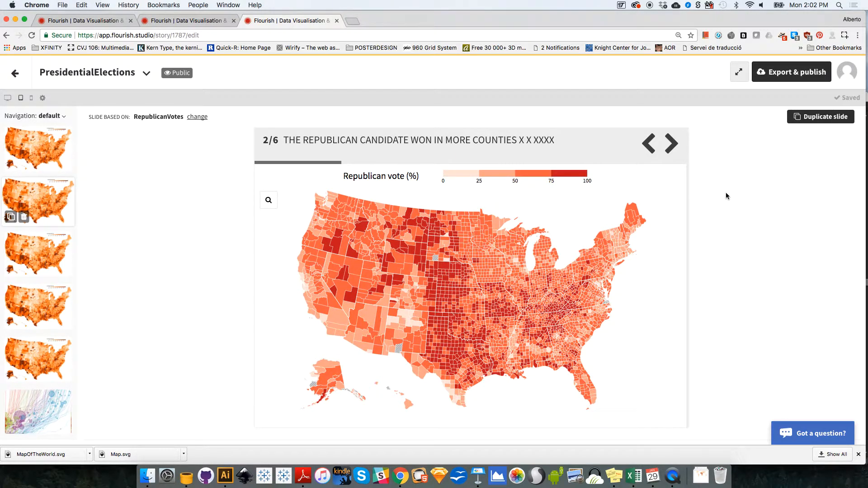
{"action": "left_click", "coordinate": [669, 143]}
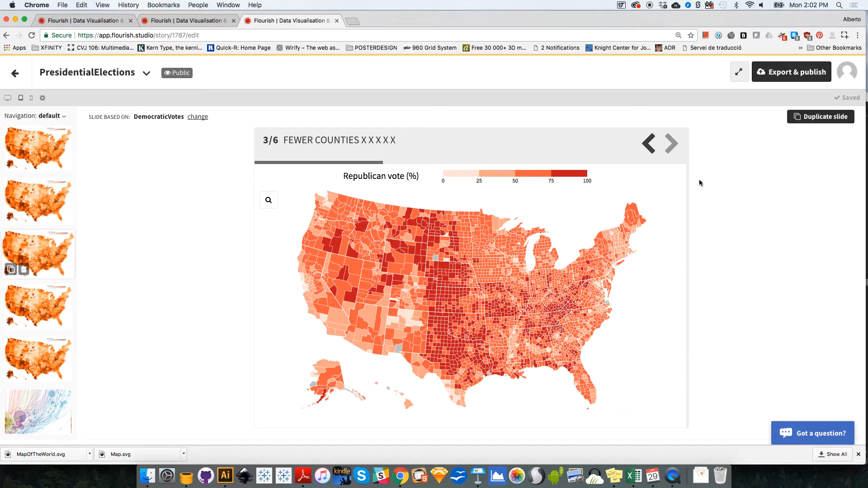
{"action": "left_click", "coordinate": [671, 143]}
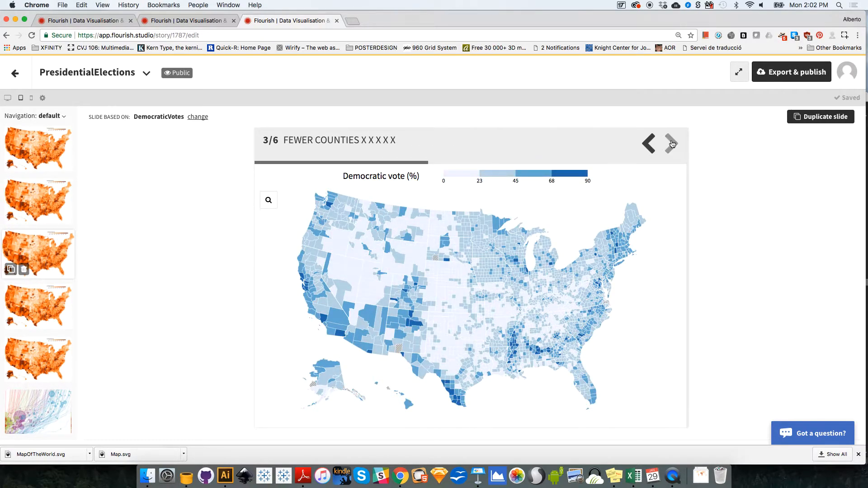
{"action": "left_click", "coordinate": [671, 143]}
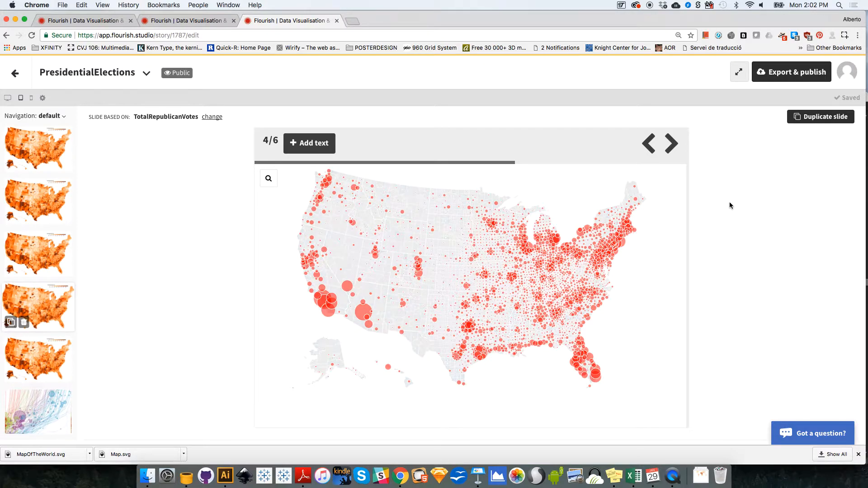
- Advance to the final slide 6 and open the Export & publish menu
{"action": "left_click", "coordinate": [668, 143]}
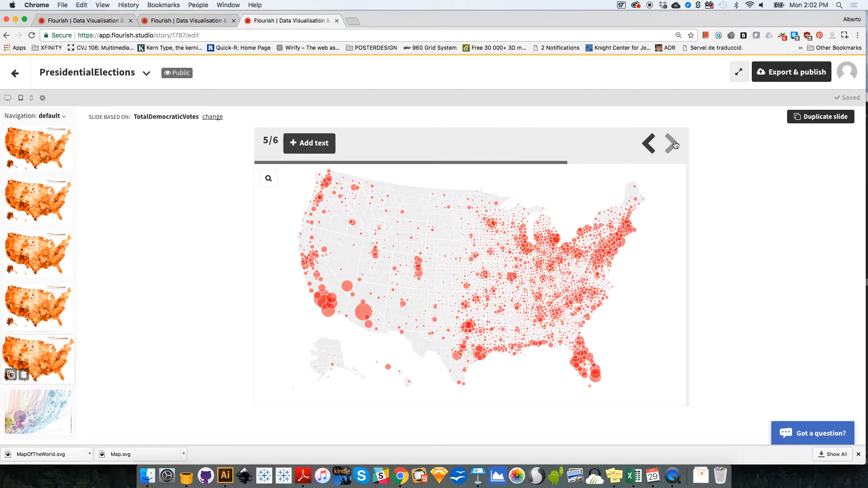
{"action": "left_click", "coordinate": [672, 143]}
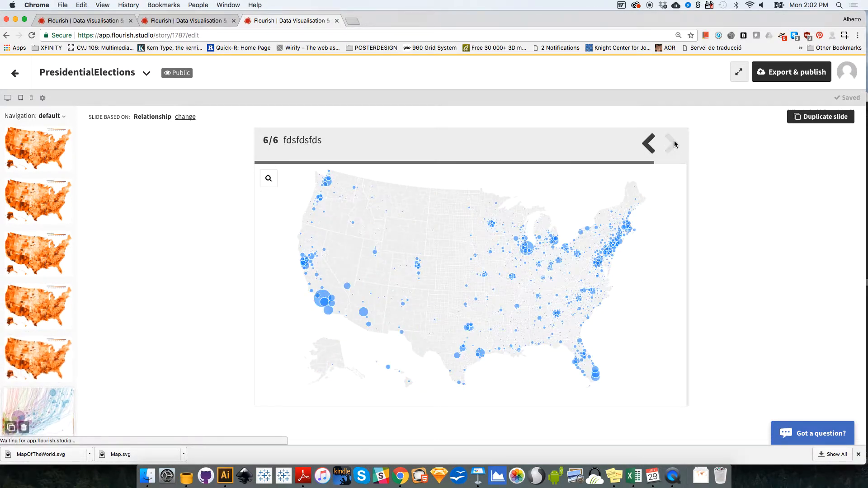
{"action": "left_click", "coordinate": [671, 143]}
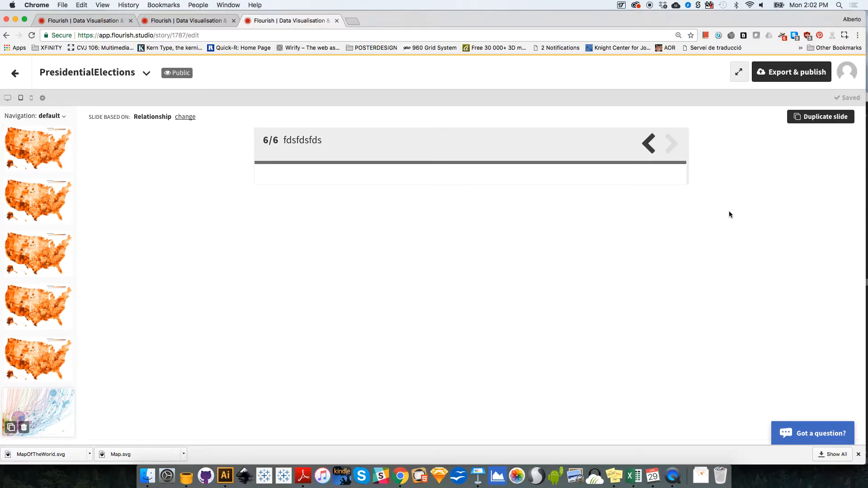
{"action": "mouse_move", "coordinate": [693, 253]}
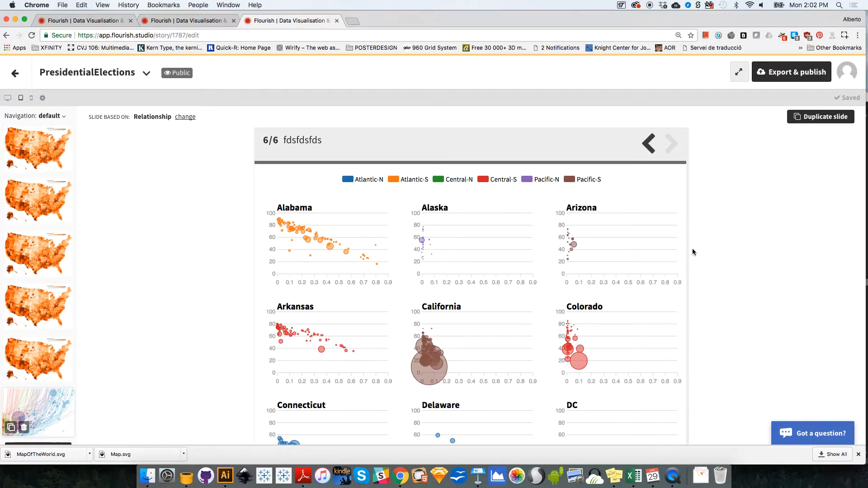
{"action": "left_click", "coordinate": [791, 72]}
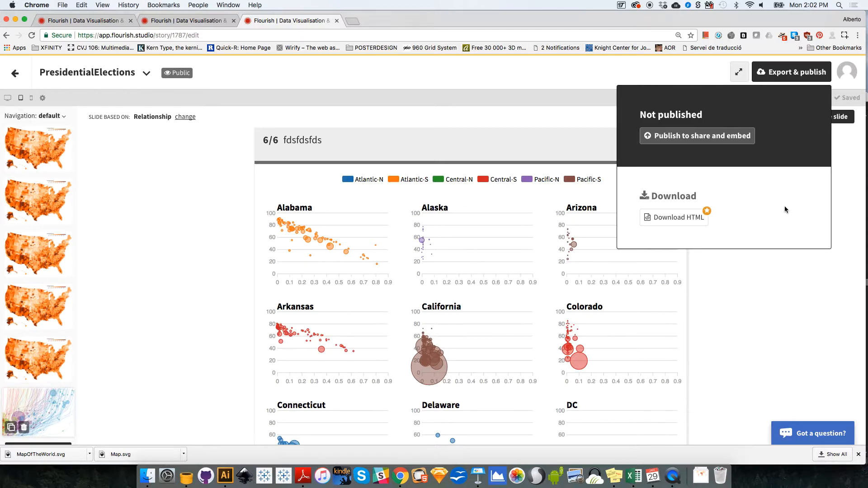
{"action": "mouse_move", "coordinate": [740, 217]}
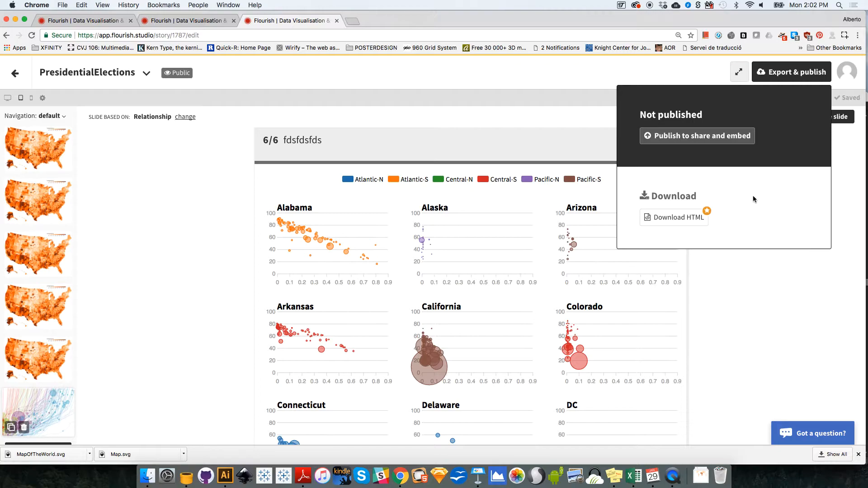
{"action": "mouse_move", "coordinate": [768, 215]}
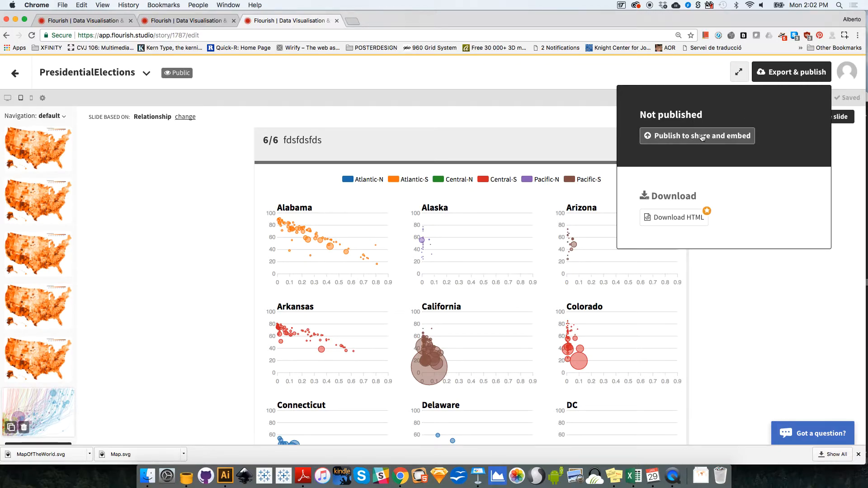
- Publish the story publicly, then switch to the projects overview tab
{"action": "left_click", "coordinate": [698, 136]}
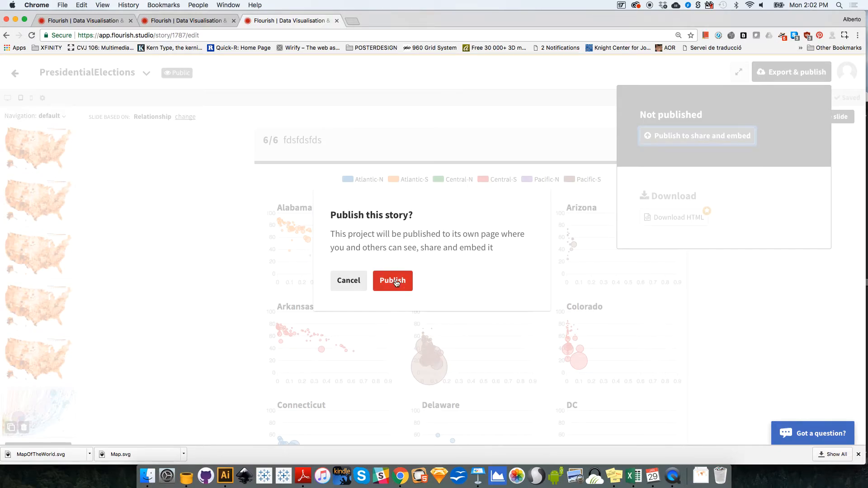
{"action": "left_click", "coordinate": [393, 281]}
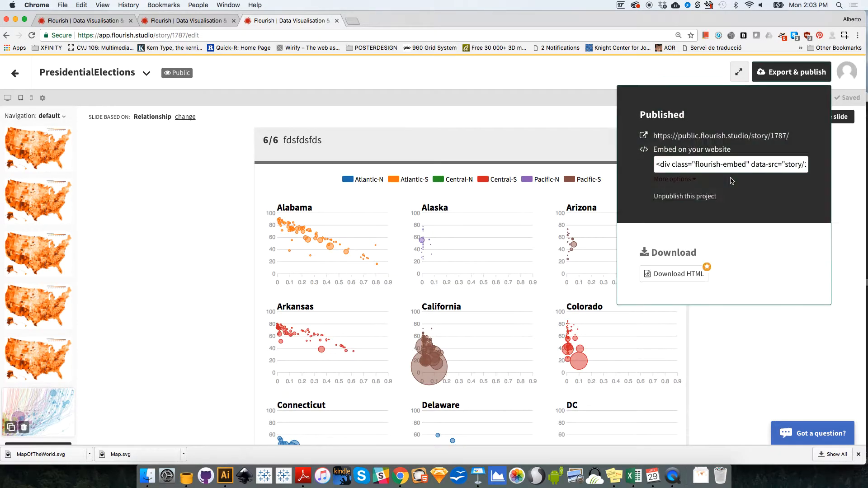
{"action": "left_click", "coordinate": [730, 165]}
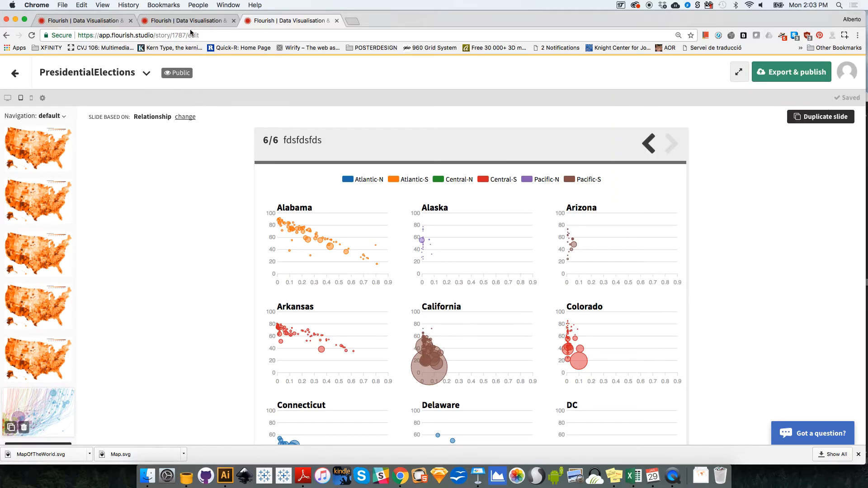
{"action": "left_click", "coordinate": [15, 73]}
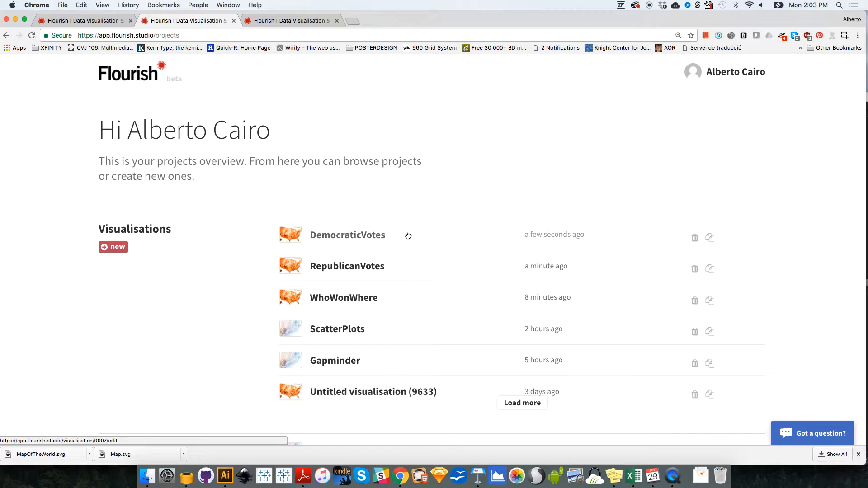
{"action": "mouse_move", "coordinate": [252, 267]}
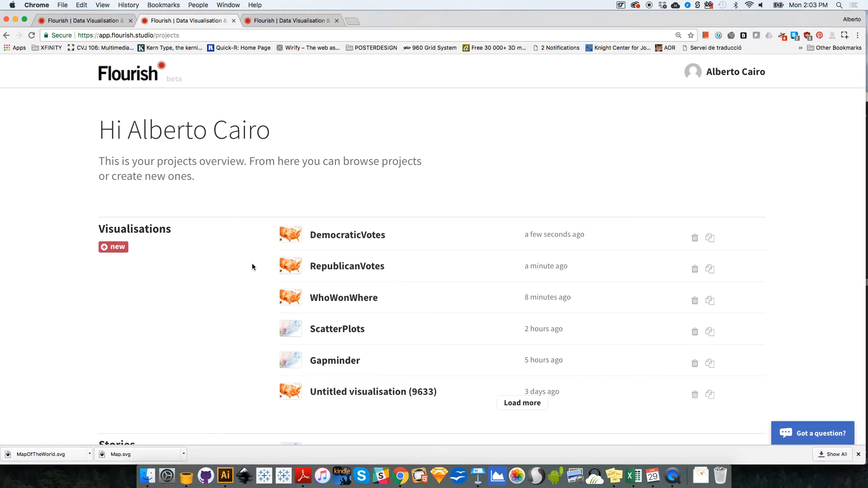
{"action": "mouse_move", "coordinate": [343, 298]}
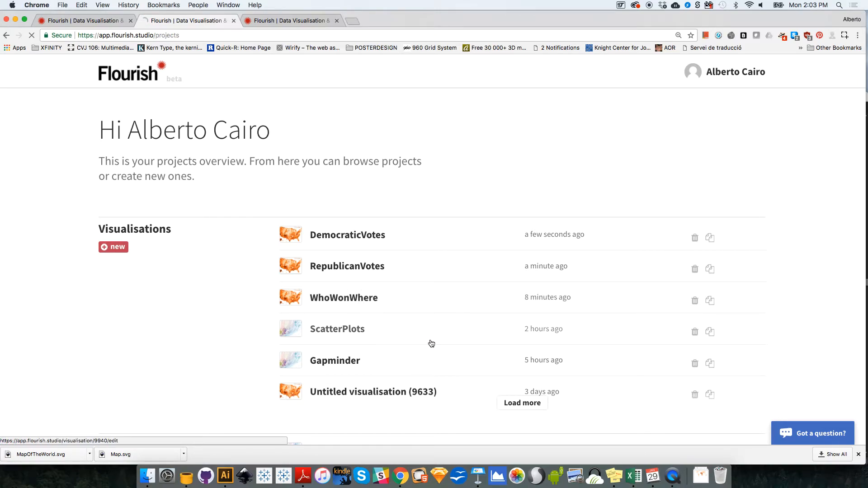
- Open the WhoWonWhere county map from the Visualisations list
{"action": "left_click", "coordinate": [343, 298]}
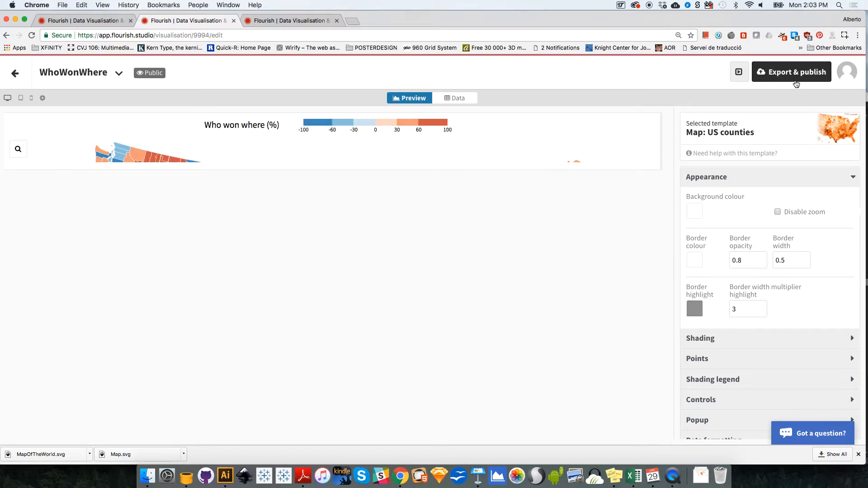
- Download the WhoWonWhere map as an image with SVG format
{"action": "left_click", "coordinate": [791, 72]}
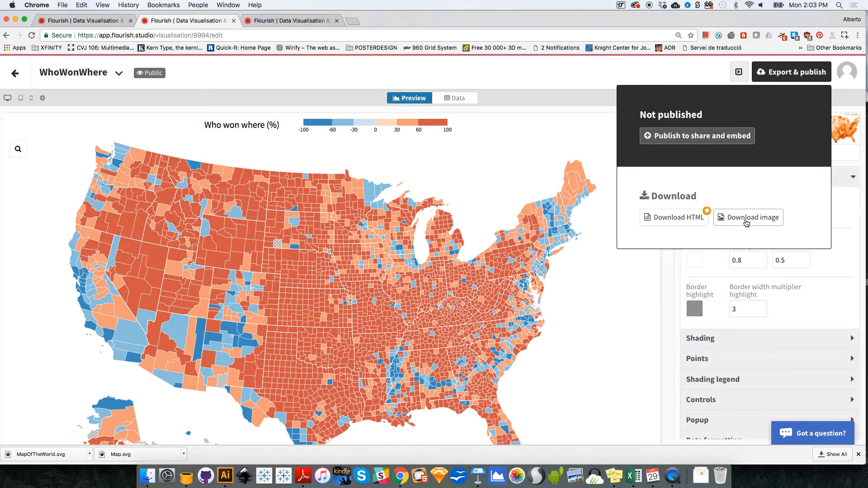
{"action": "left_click", "coordinate": [752, 217]}
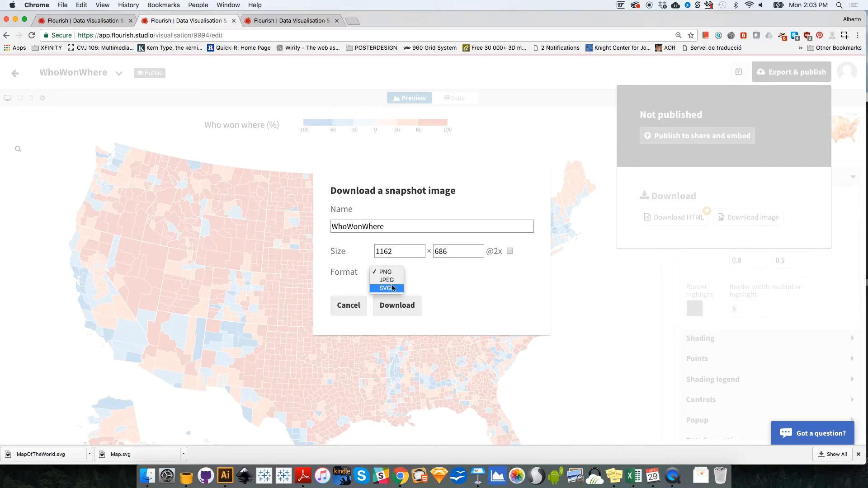
{"action": "left_click", "coordinate": [396, 305]}
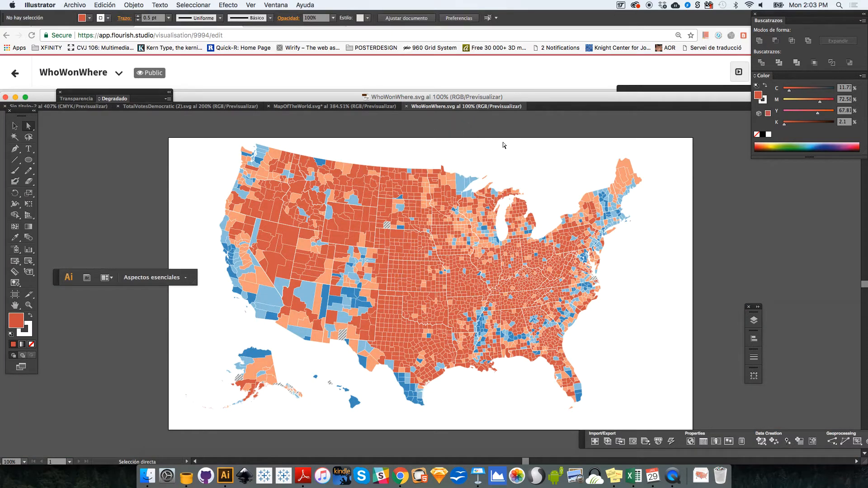
- Return from Illustrator to the WhoWonWhere map in Chrome
{"action": "left_click", "coordinate": [791, 72]}
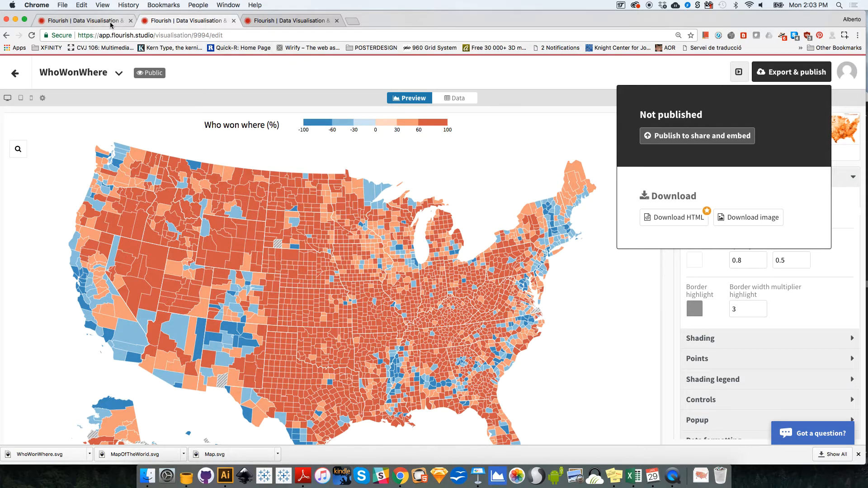
- Close the export panel and scroll the projects list of visualisations and stories
{"action": "left_click", "coordinate": [188, 21]}
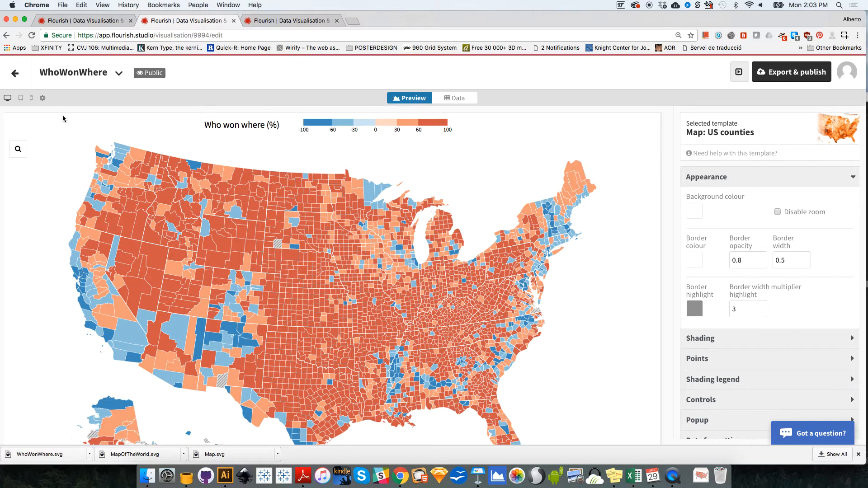
{"action": "mouse_move", "coordinate": [15, 76]}
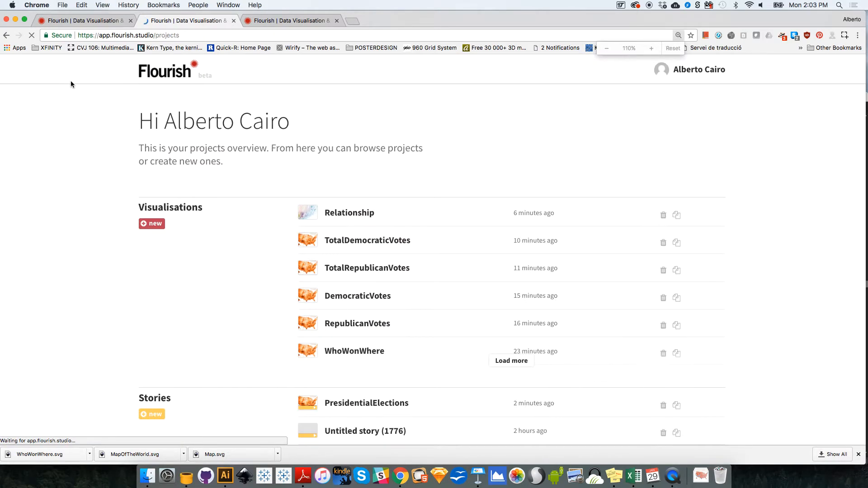
{"action": "scroll", "scroll_direction": "down", "scroll_amount": 3}
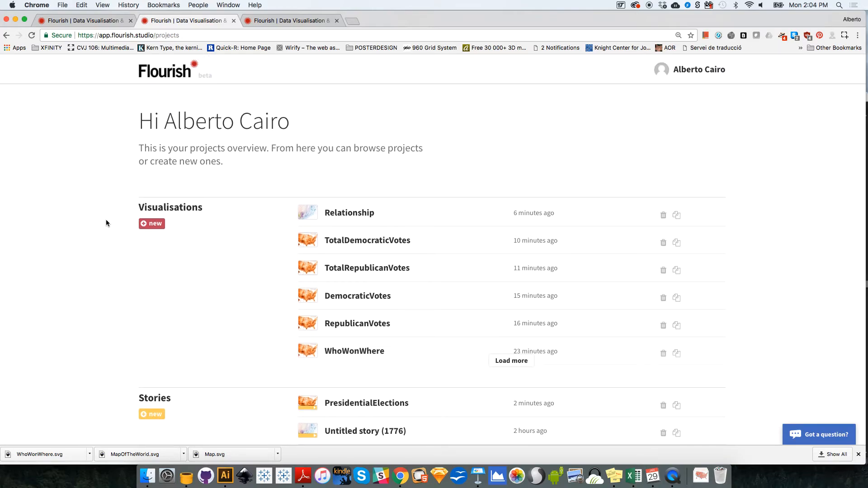
{"action": "mouse_move", "coordinate": [155, 276]}
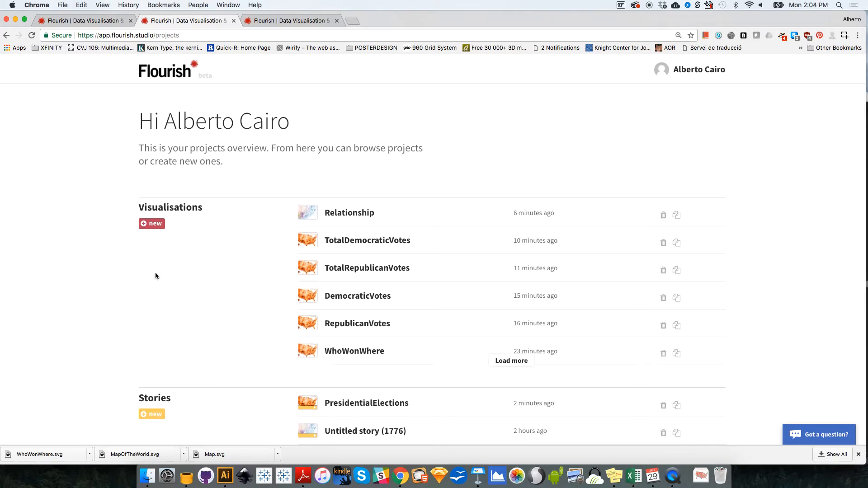
{"action": "mouse_move", "coordinate": [175, 232]}
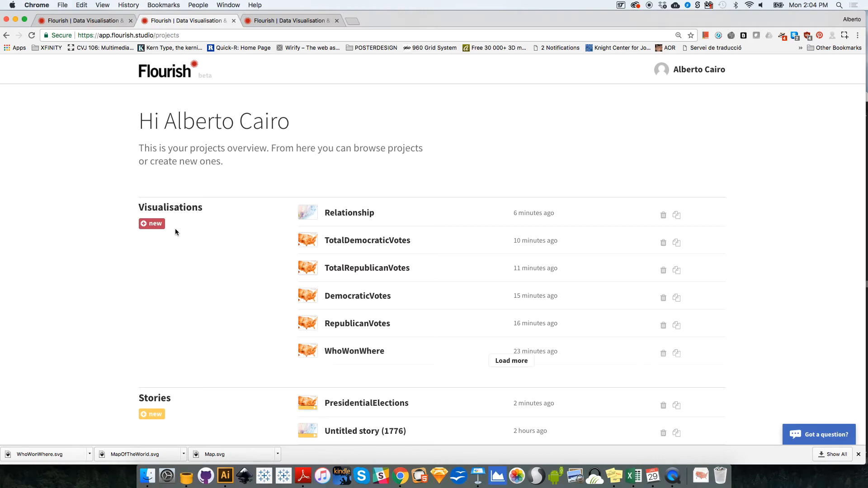
- Start a new untitled visualisation and scroll through the suggested templates
{"action": "left_click", "coordinate": [151, 224]}
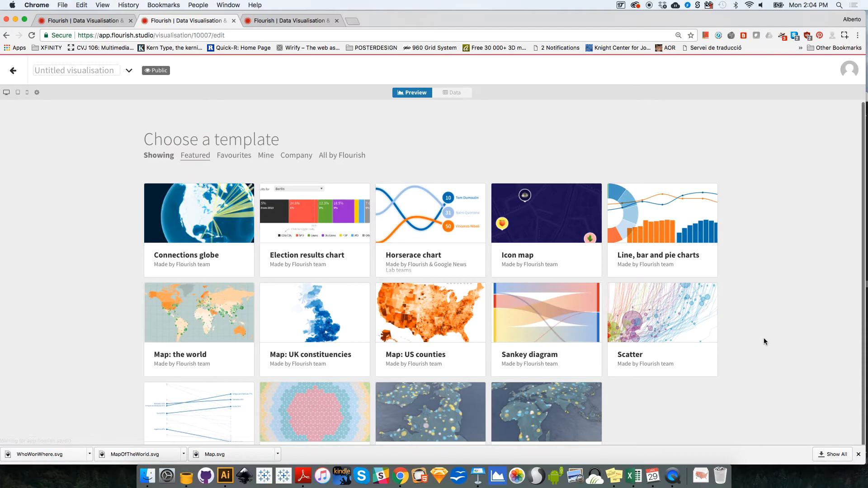
{"action": "scroll", "scroll_direction": "down", "scroll_amount": 3}
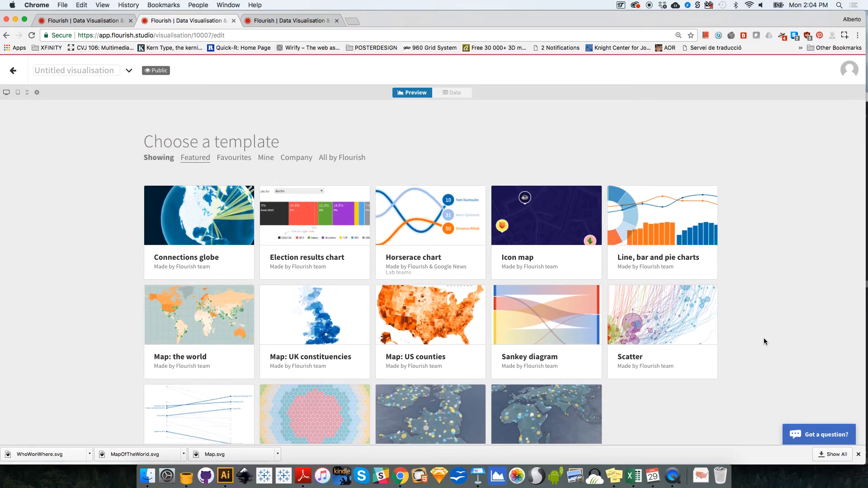
{"action": "scroll", "scroll_direction": "down", "scroll_amount": 3}
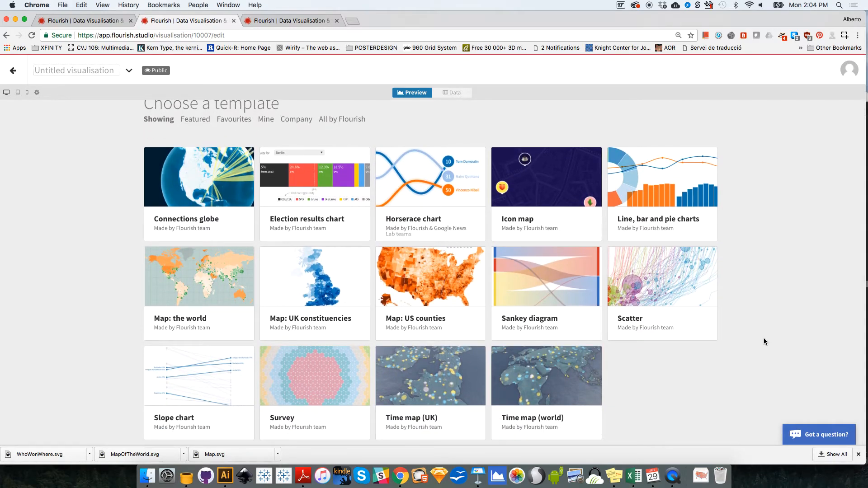
{"action": "scroll", "scroll_direction": "down", "scroll_amount": 3}
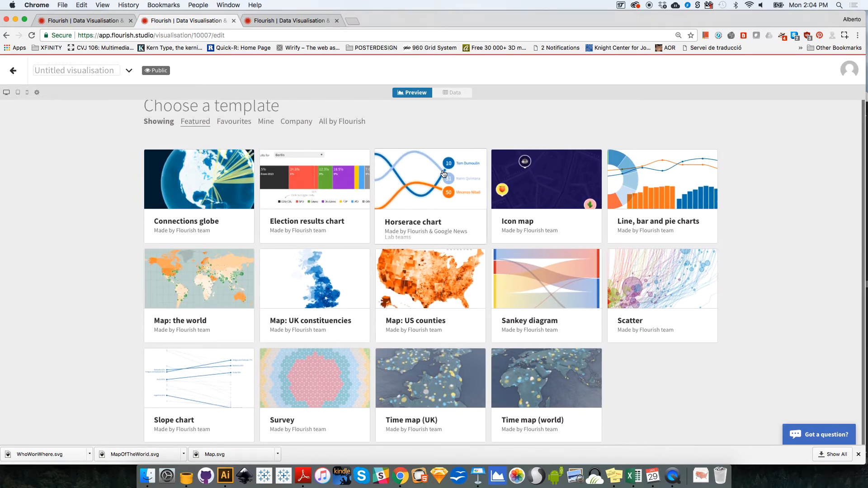
- Show all templates by Flourish and scroll through the full gallery
{"action": "left_click", "coordinate": [341, 121]}
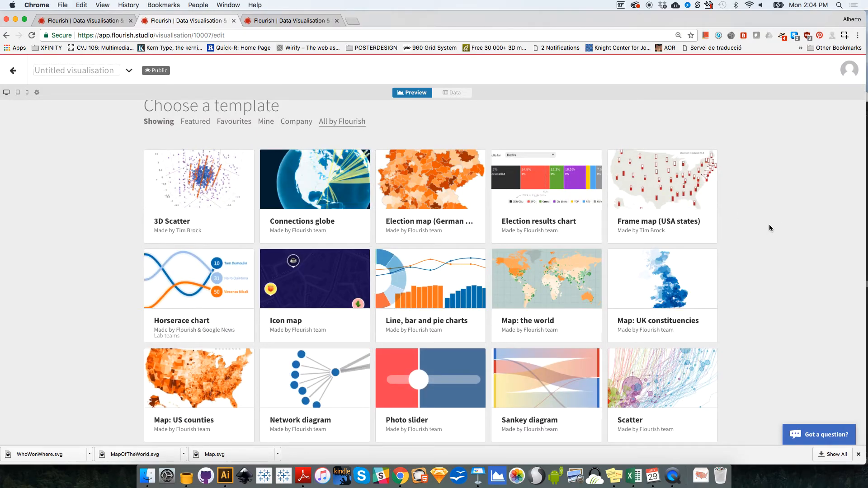
{"action": "scroll", "scroll_direction": "down", "scroll_amount": 3}
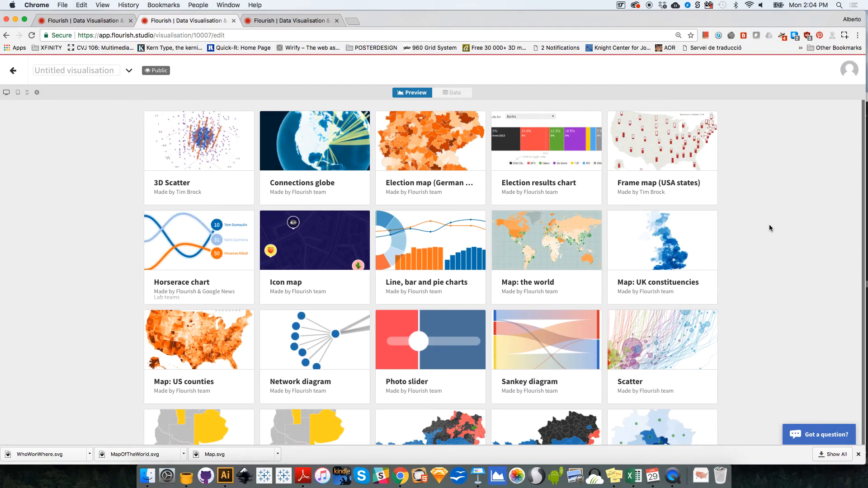
{"action": "scroll", "scroll_direction": "down", "scroll_amount": 3}
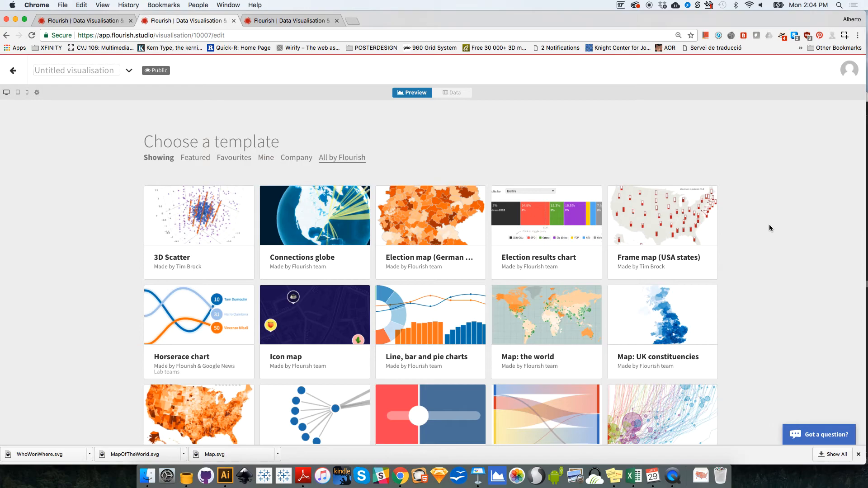
{"action": "mouse_move", "coordinate": [699, 141]}
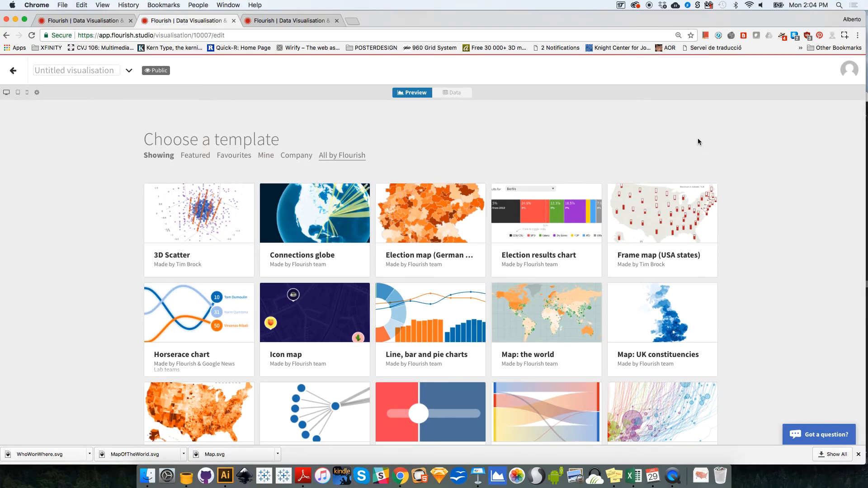
{"action": "scroll", "scroll_direction": "down", "scroll_amount": 3}
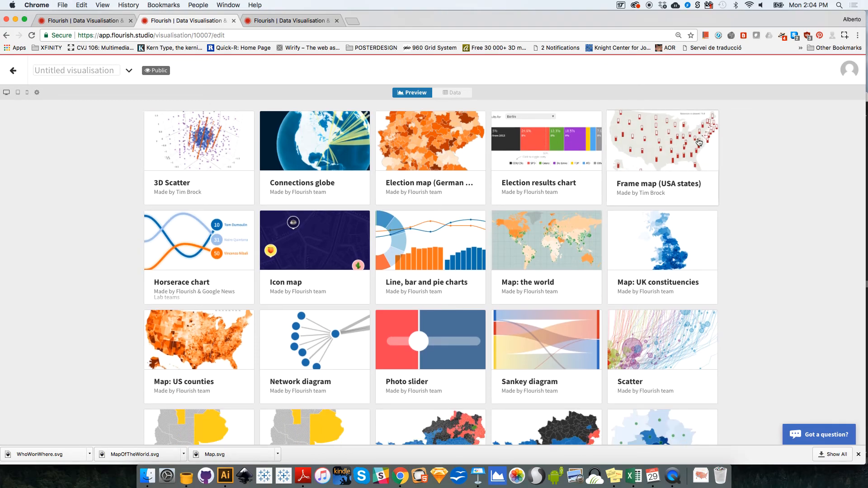
{"action": "scroll", "scroll_direction": "down", "scroll_amount": 3}
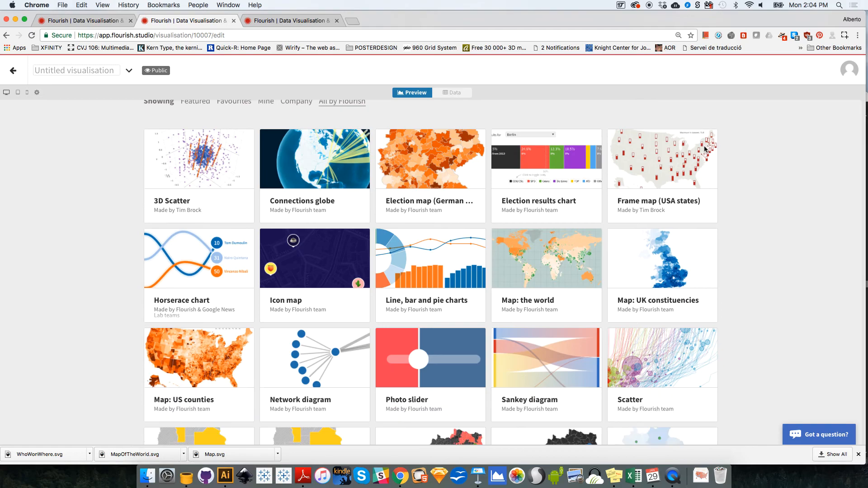
{"action": "scroll", "scroll_direction": "down", "scroll_amount": 3}
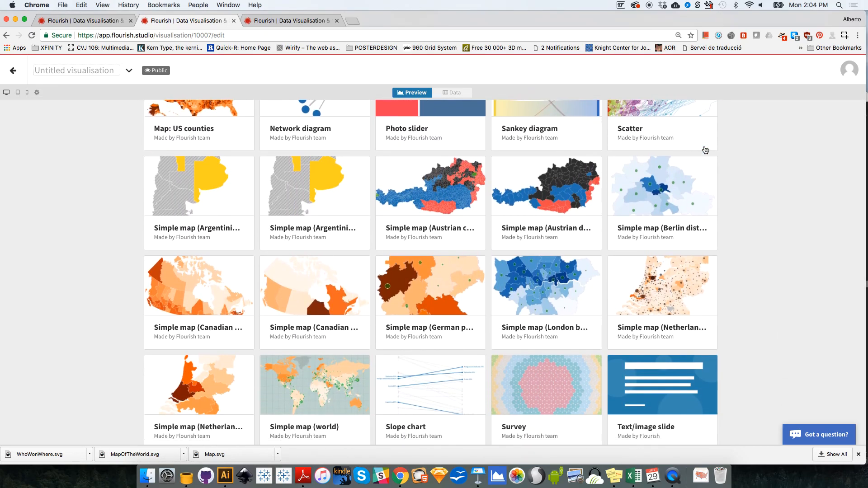
{"action": "scroll", "scroll_direction": "down", "scroll_amount": 3}
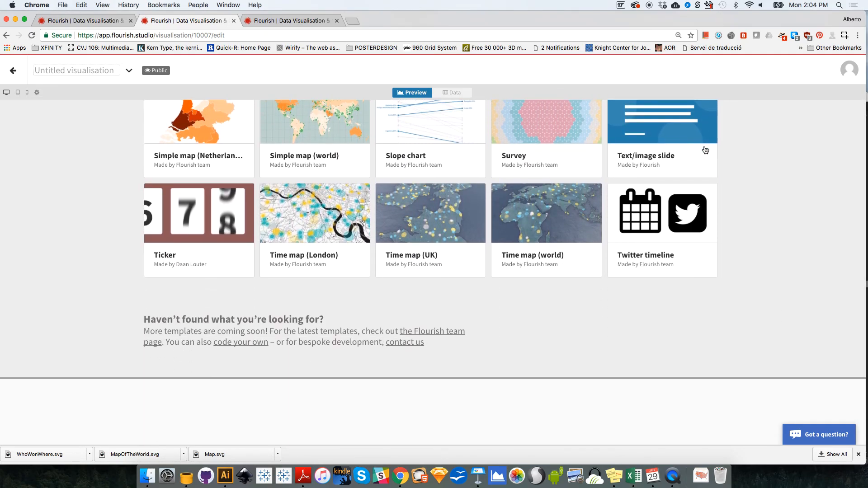
{"action": "scroll", "scroll_direction": "up", "scroll_amount": 3}
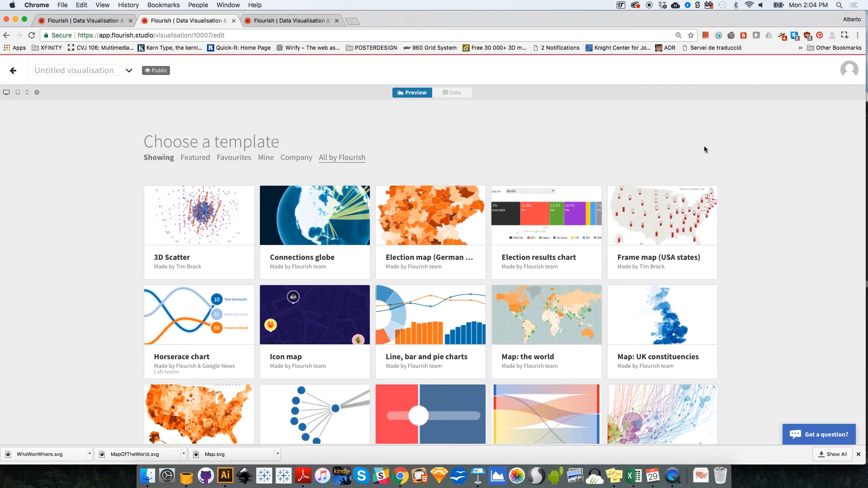
{"action": "mouse_move", "coordinate": [727, 146]}
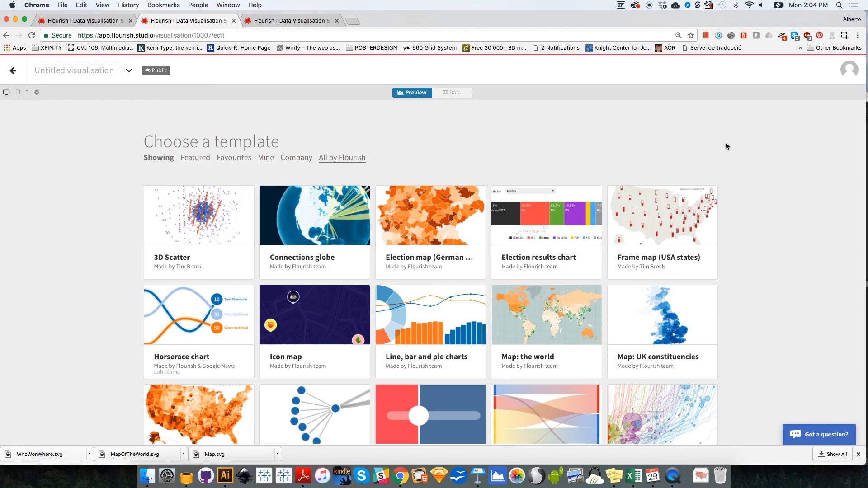